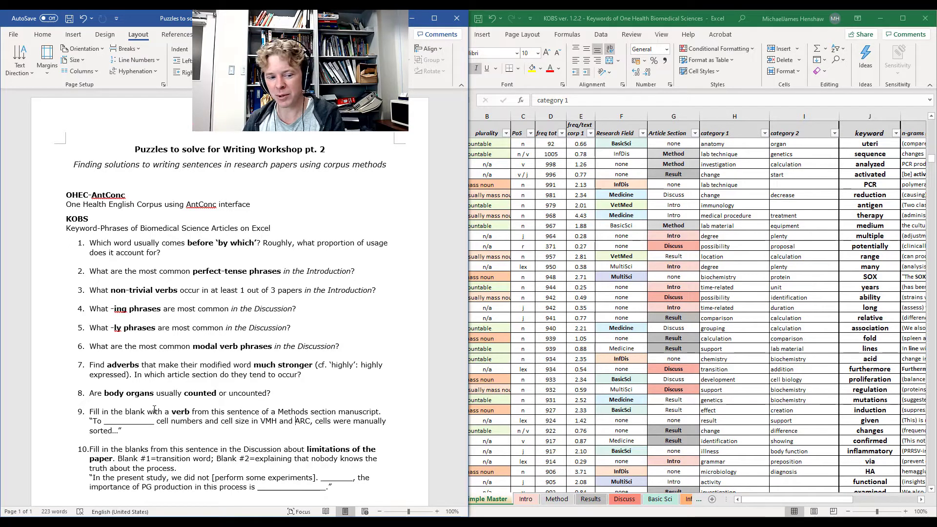
pyautogui.moveTo(107, 420)
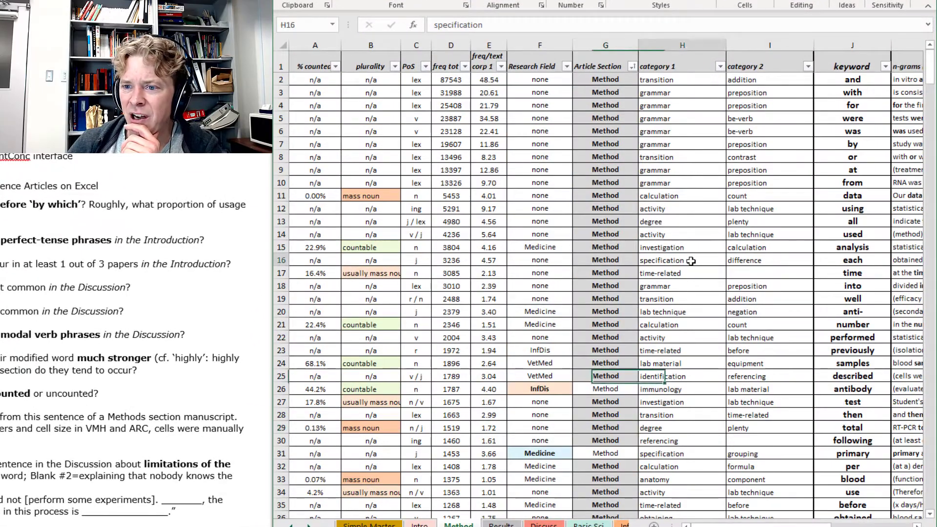
# Filter the PoS column so only v, v / j and v / n entries remain
pyautogui.click(682, 259)
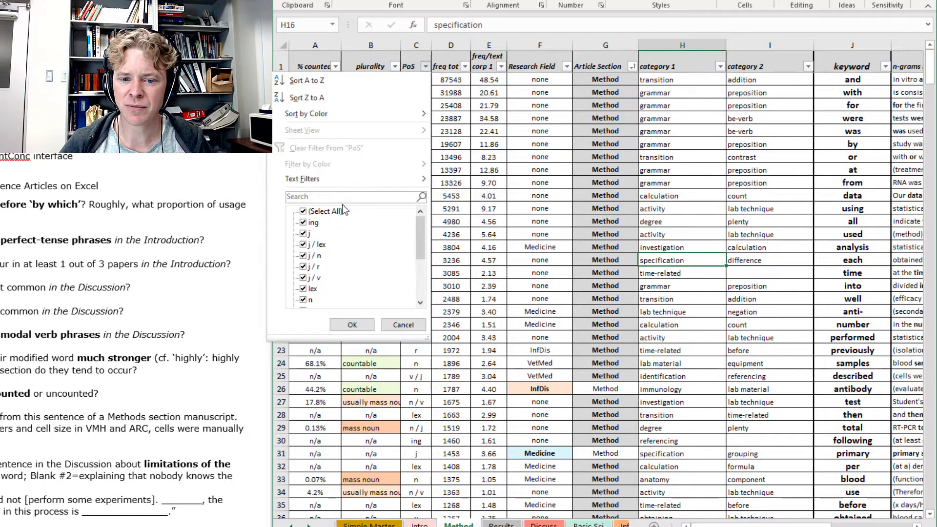
pyautogui.click(303, 211)
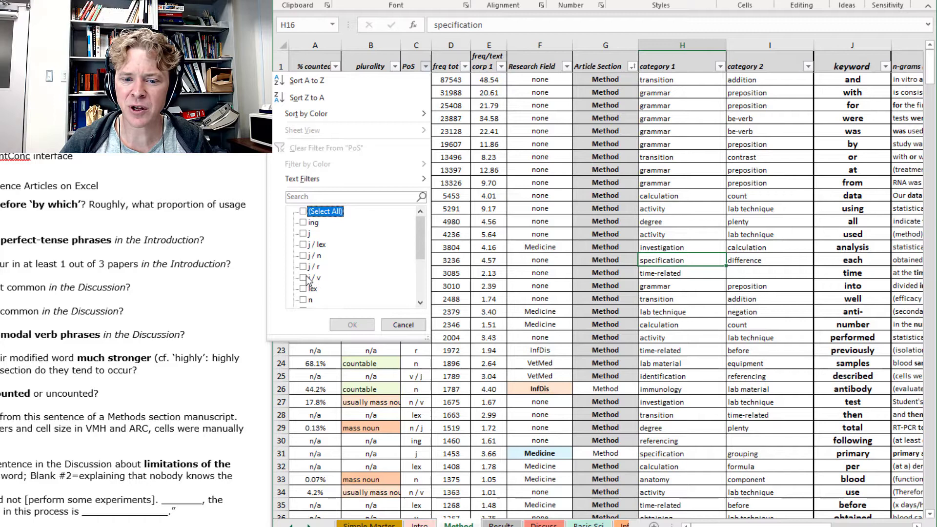
pyautogui.scroll(-3)
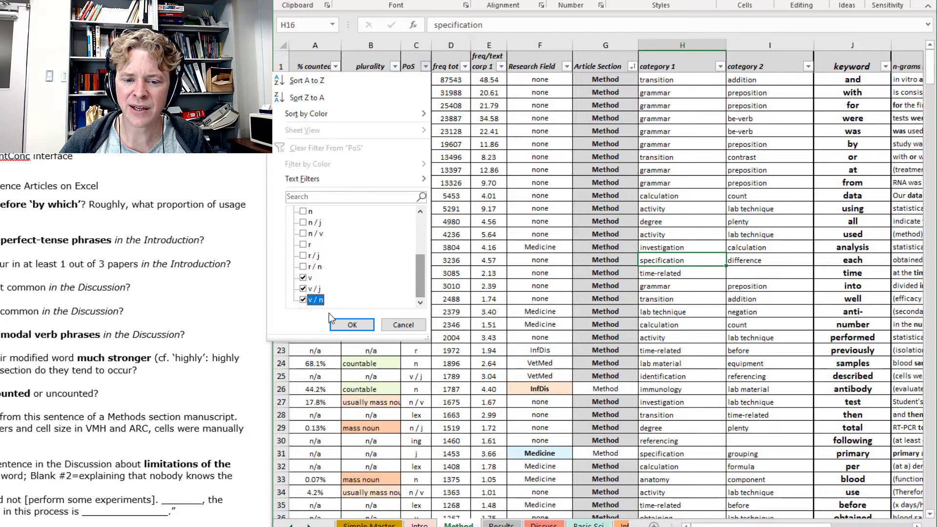
pyautogui.click(352, 324)
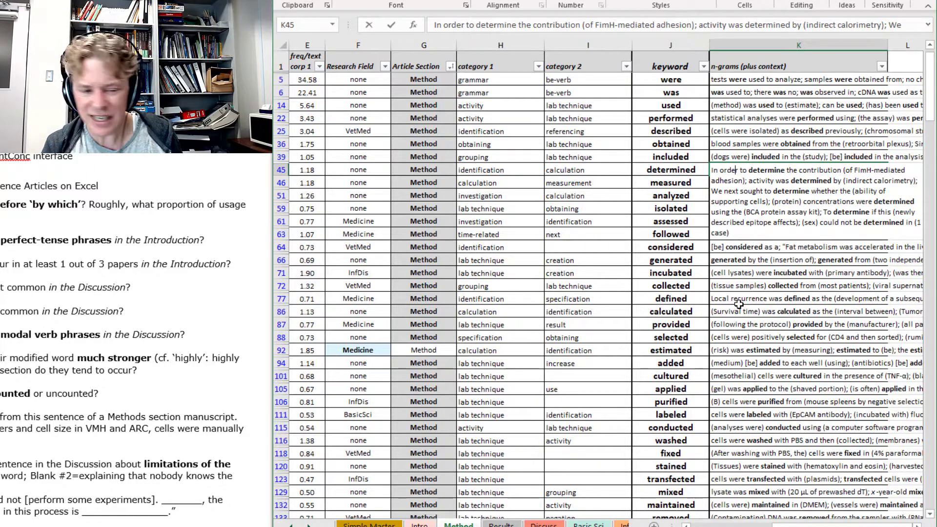
# Review the n-gram context sentences for verbs like measured, analyzed and isolated
pyautogui.click(669, 247)
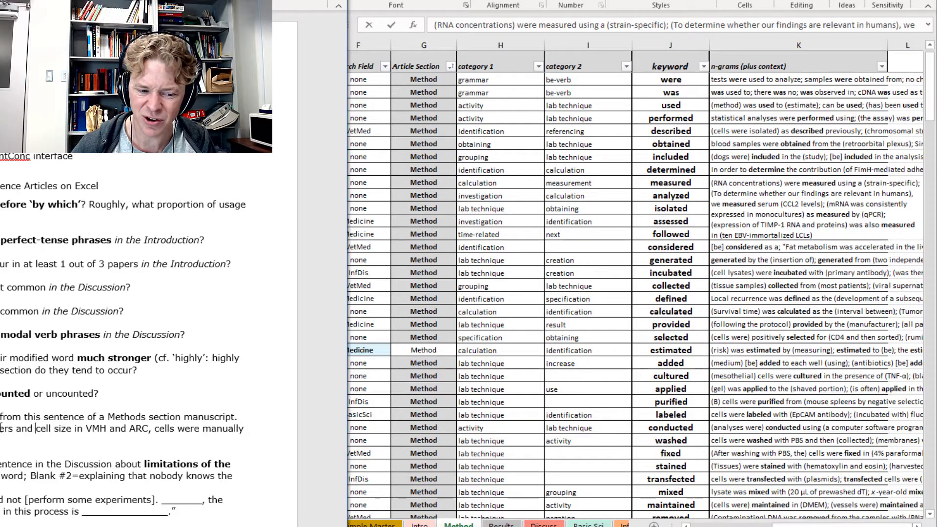
pyautogui.doubleClick(62, 428)
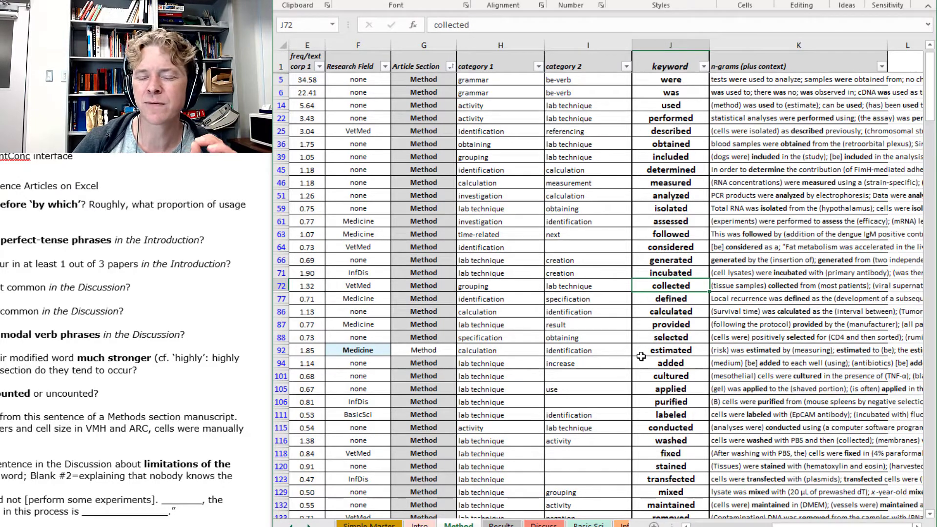
pyautogui.moveTo(674, 195)
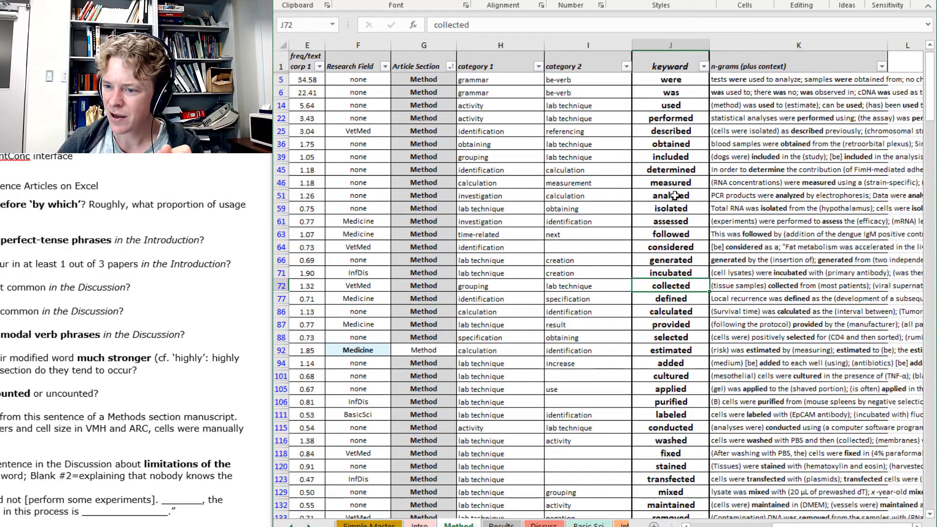
pyautogui.click(670, 182)
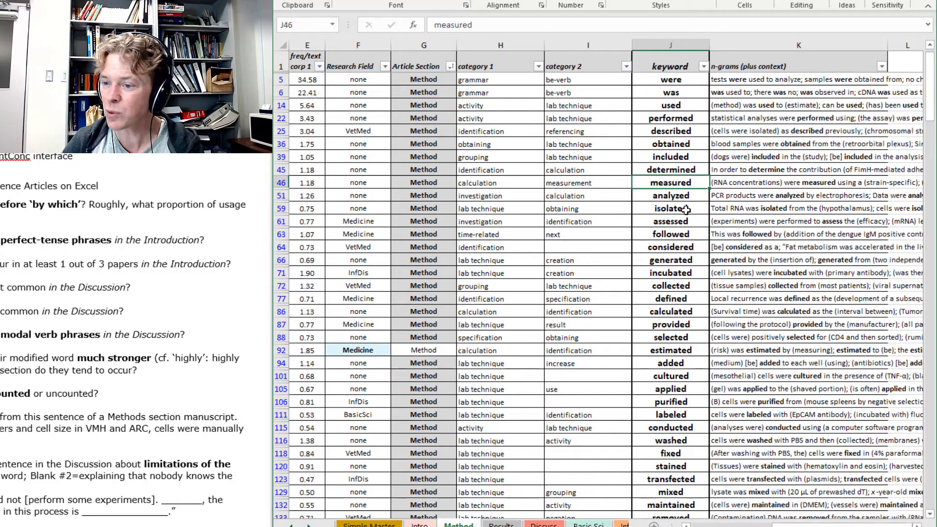
pyautogui.click(499, 183)
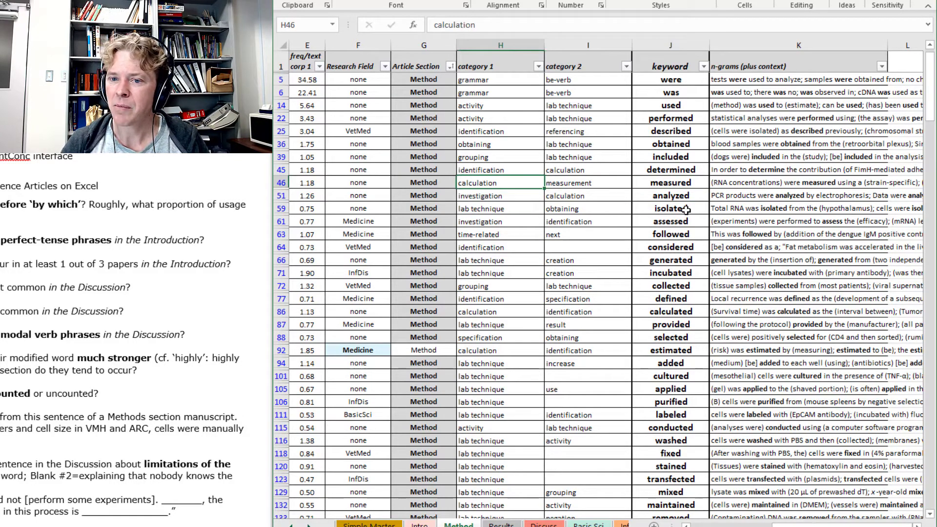
pyautogui.click(587, 182)
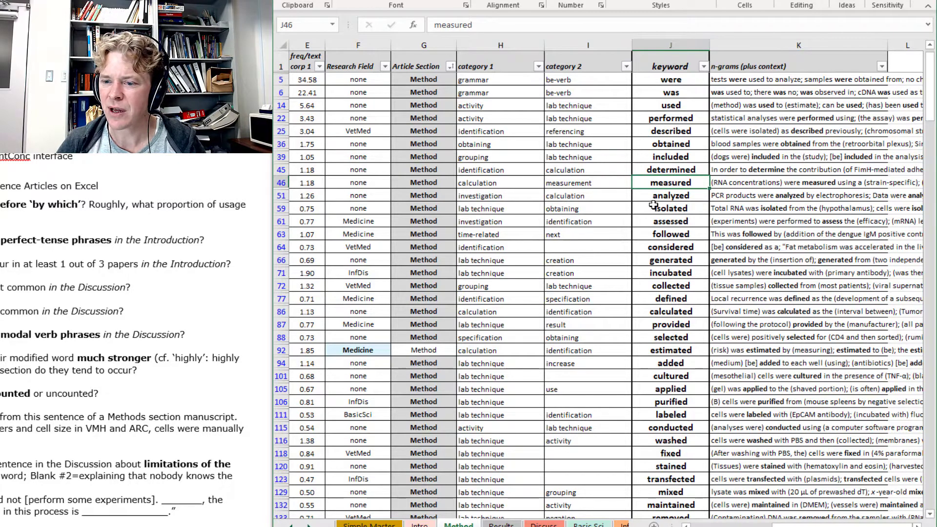
pyautogui.click(671, 195)
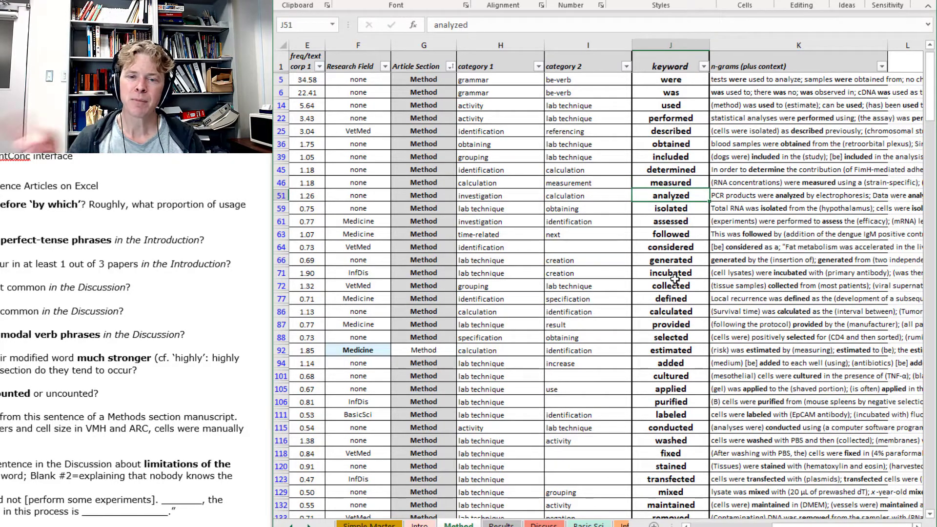
pyautogui.click(797, 195)
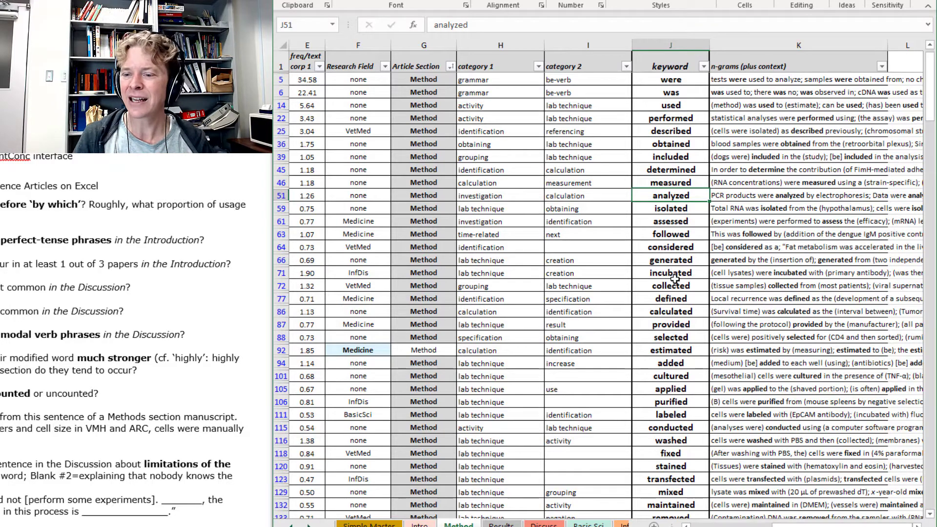
pyautogui.click(670, 221)
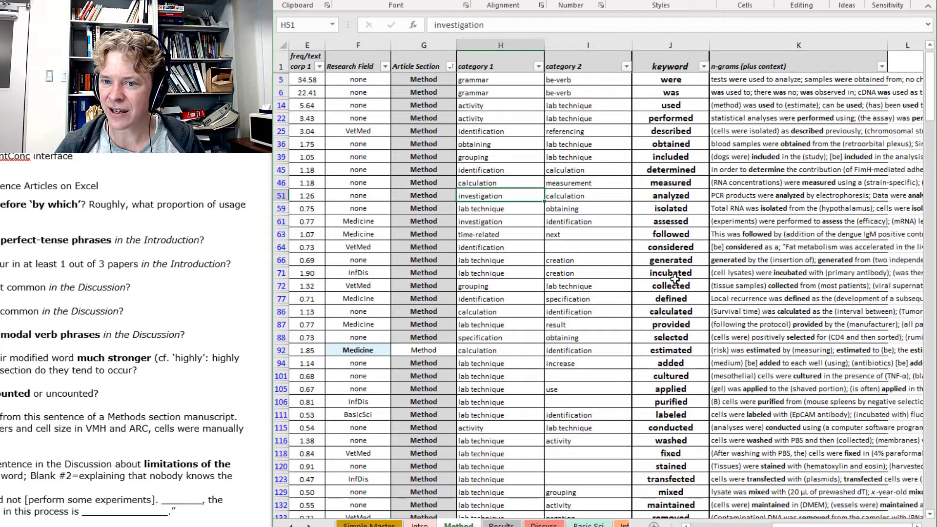
pyautogui.click(588, 195)
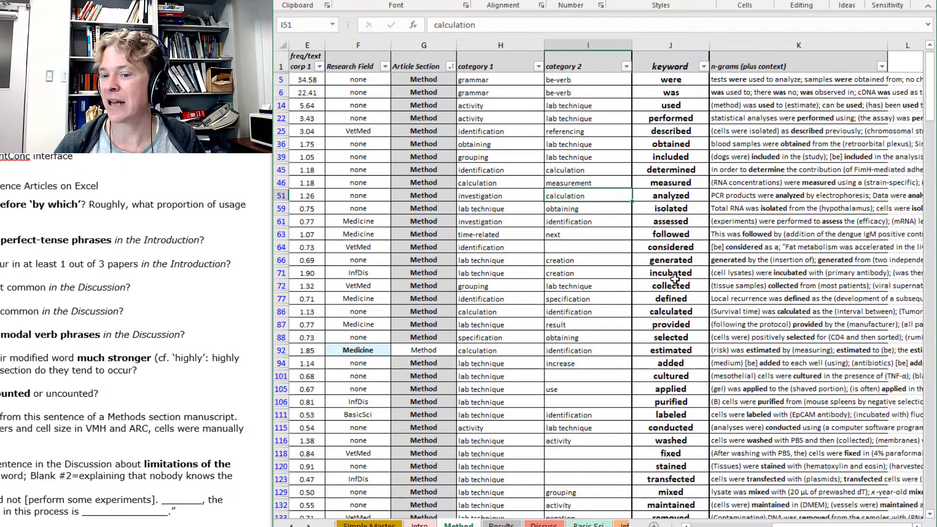
pyautogui.click(500, 145)
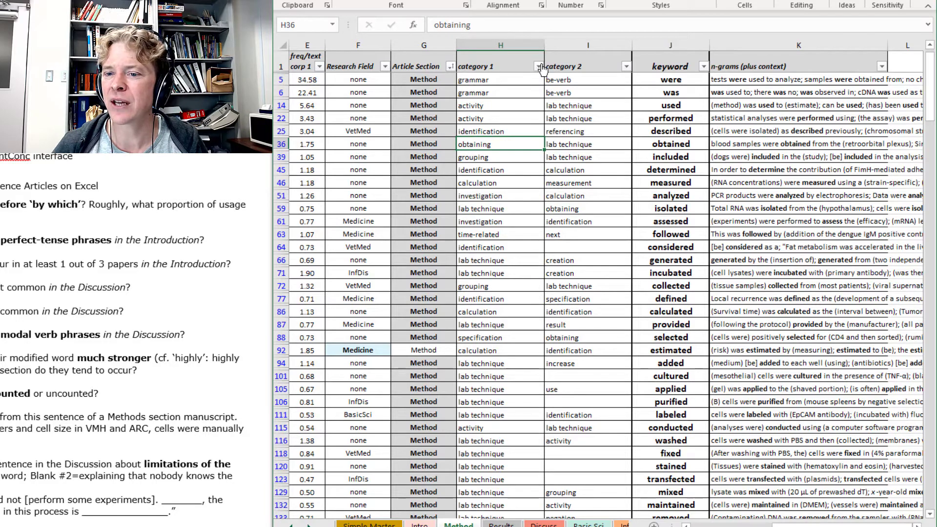
# Filter category 1 to calculation, identification and investigation keywords
pyautogui.click(535, 65)
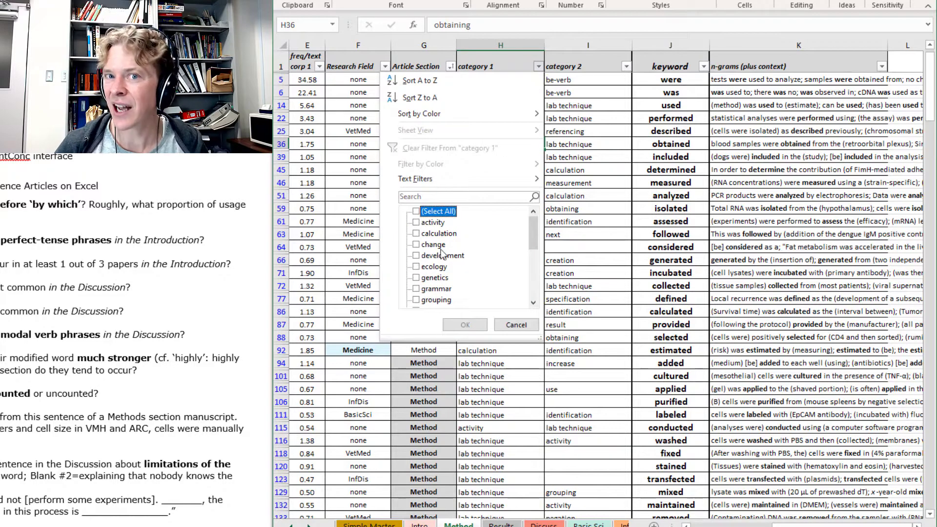
pyautogui.click(417, 233)
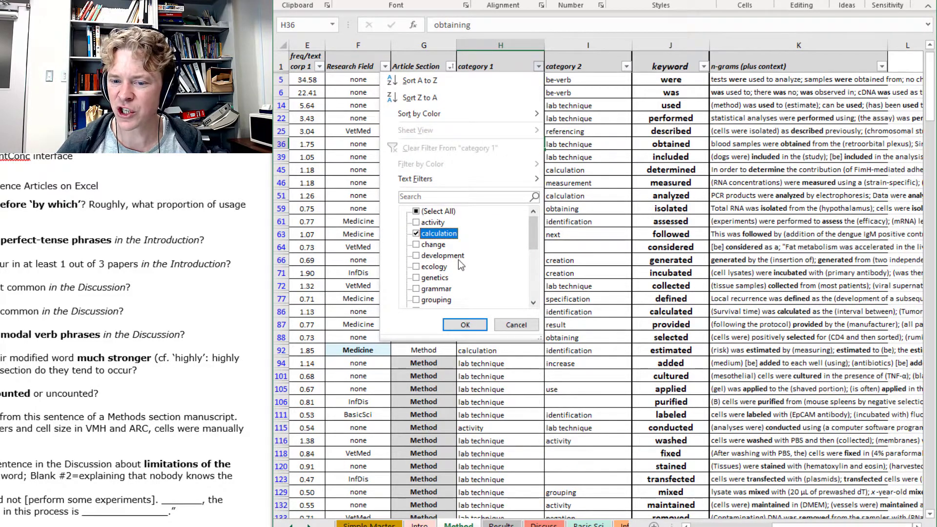
pyautogui.moveTo(539, 287)
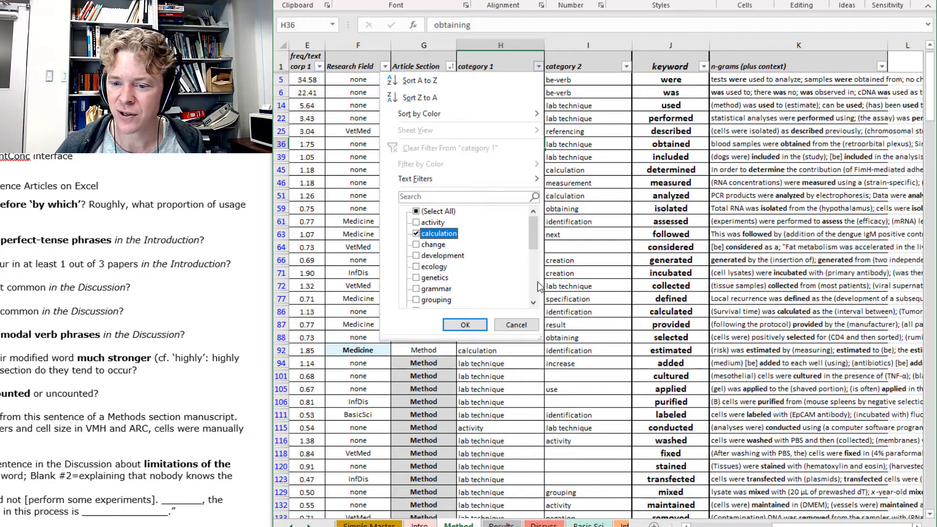
pyautogui.scroll(-3)
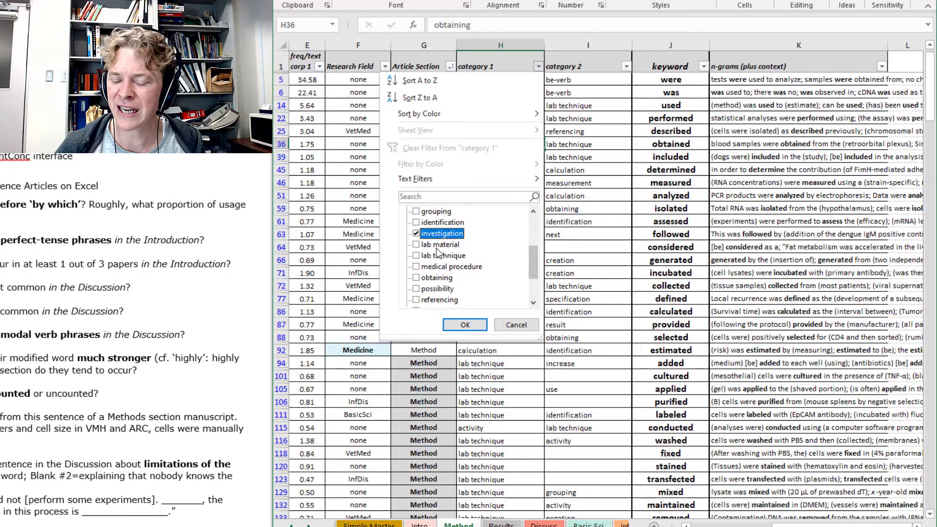
pyautogui.click(416, 221)
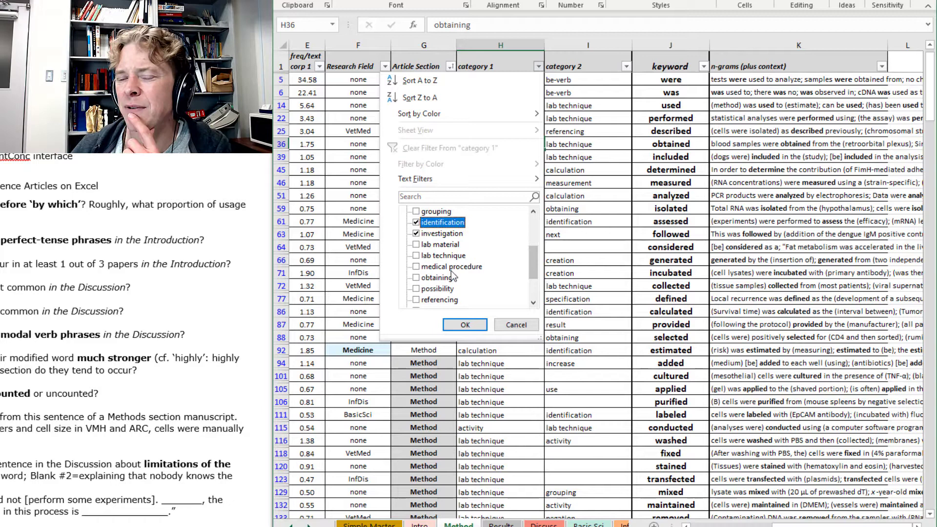
pyautogui.moveTo(482, 281)
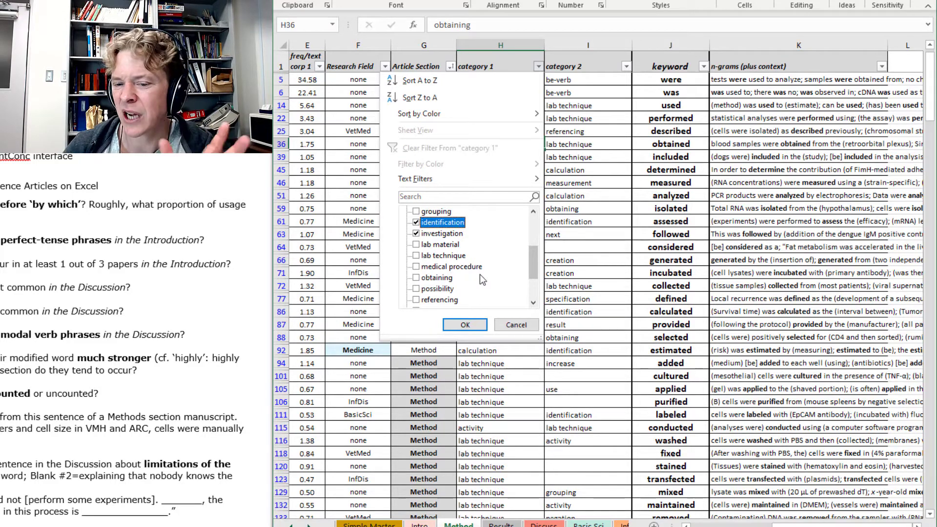
pyautogui.scroll(-3)
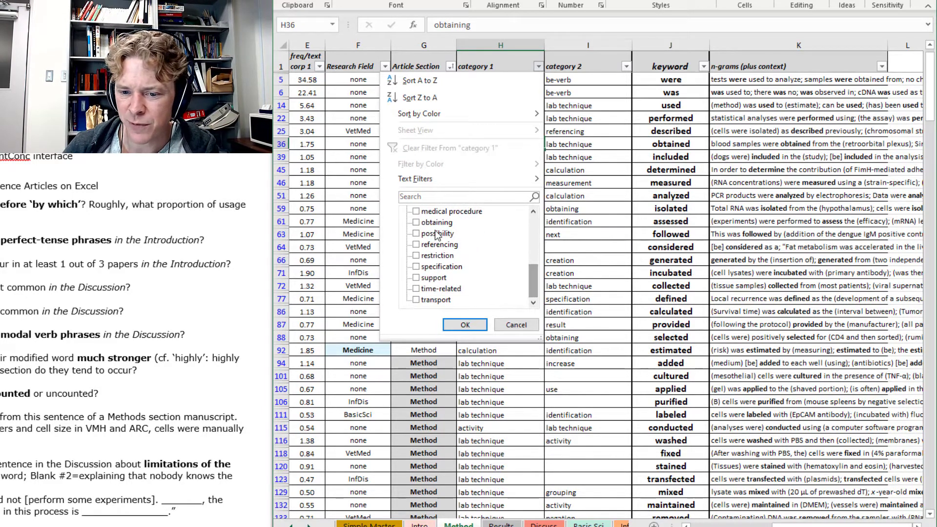
pyautogui.click(464, 324)
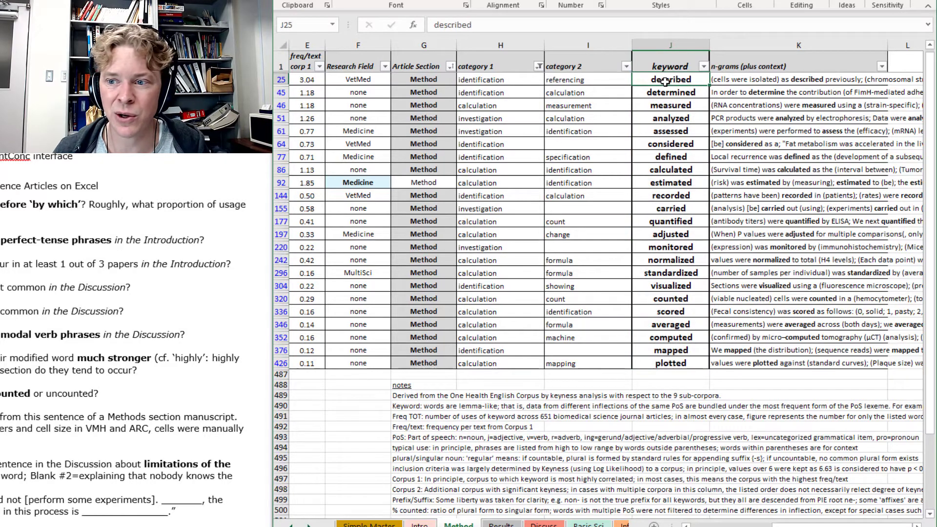
pyautogui.click(670, 92)
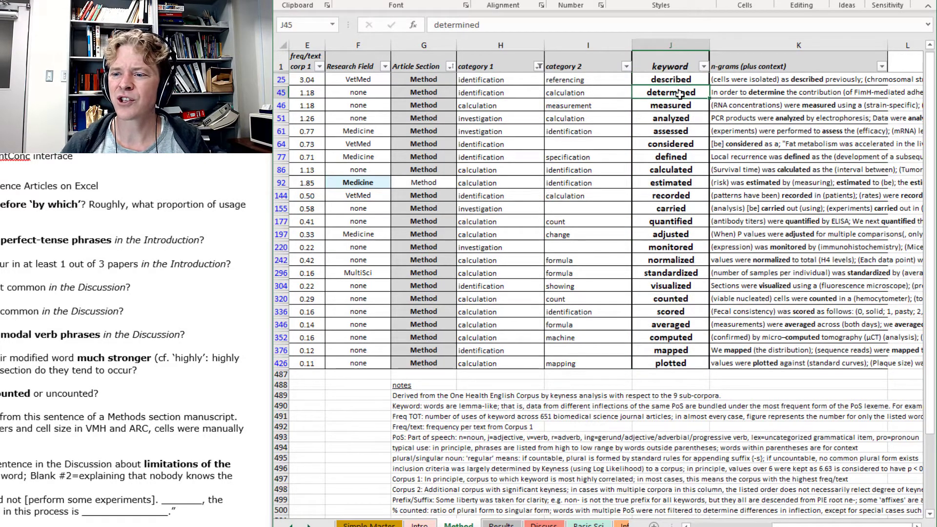
pyautogui.click(670, 105)
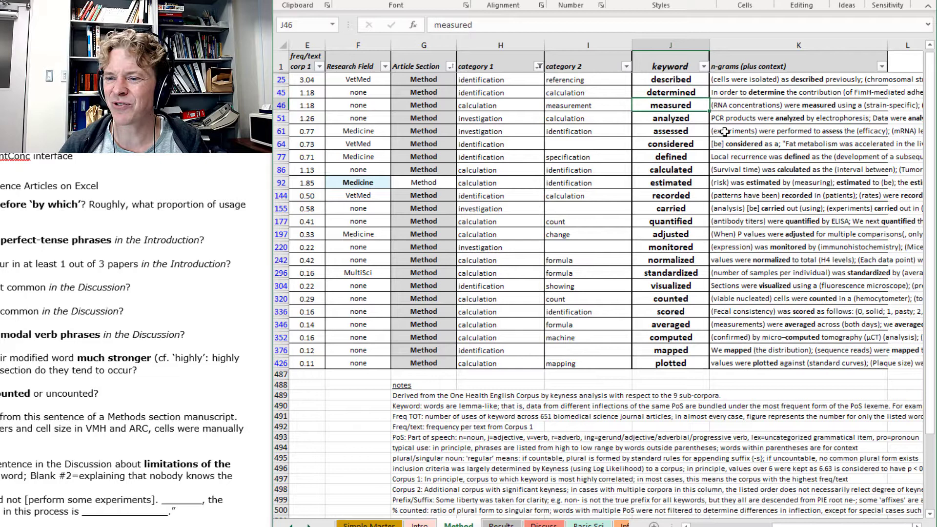
pyautogui.click(670, 131)
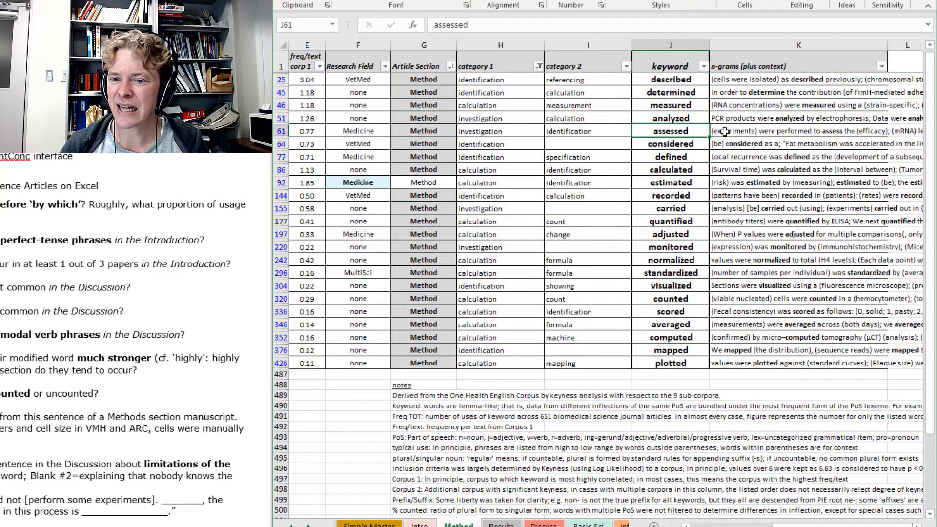
pyautogui.click(798, 131)
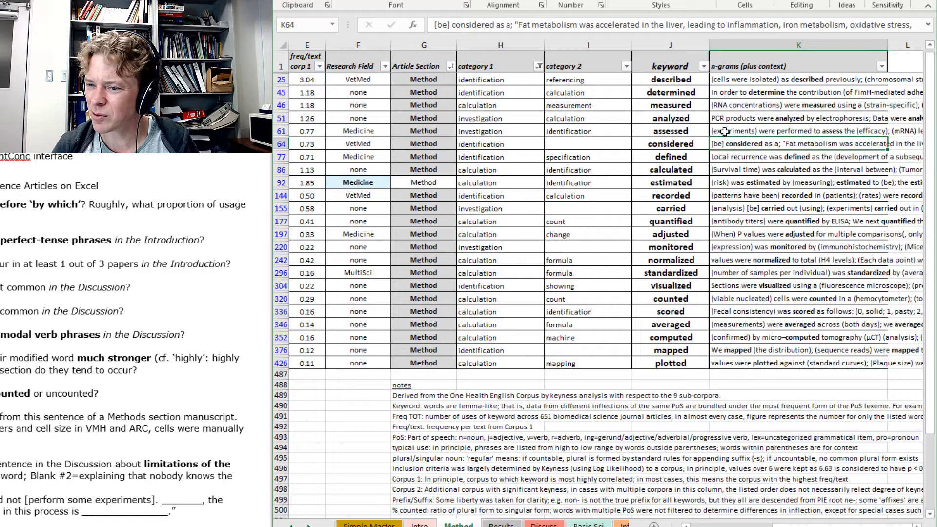
pyautogui.click(670, 156)
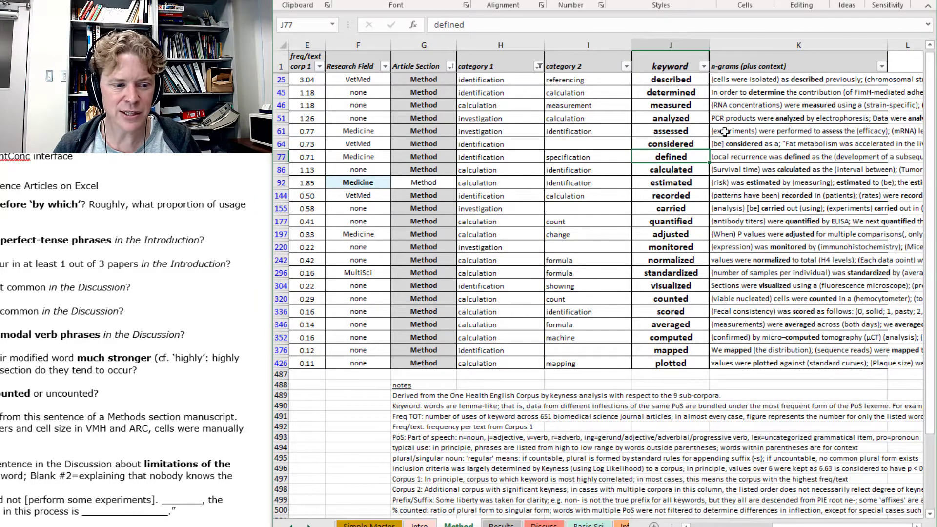
pyautogui.click(670, 169)
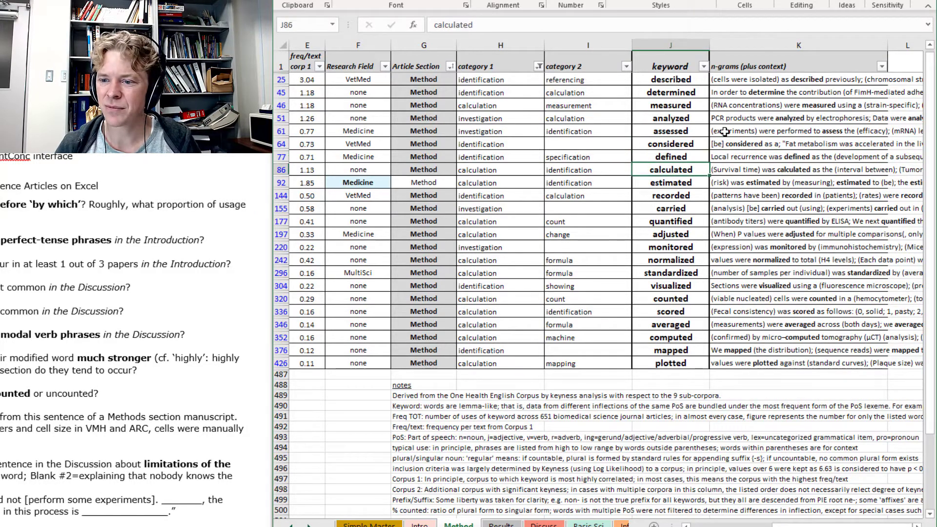
pyautogui.click(671, 183)
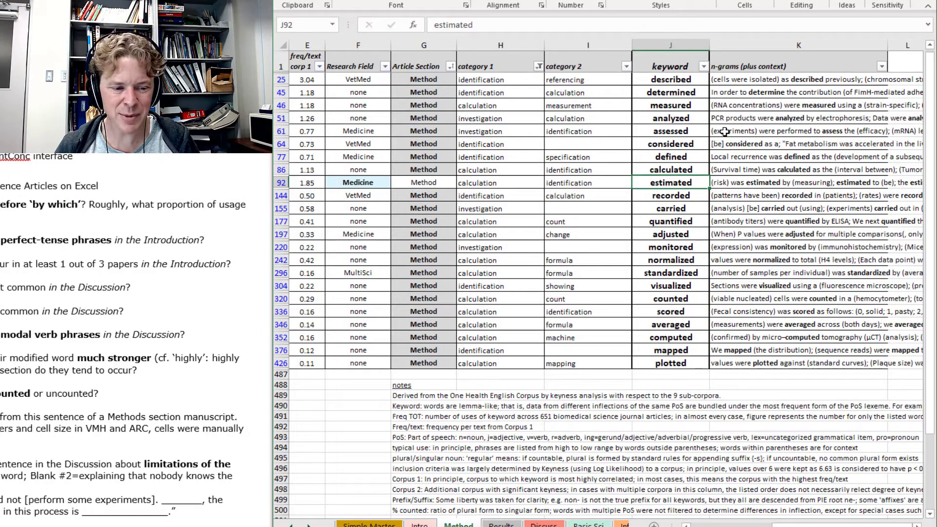
pyautogui.click(670, 207)
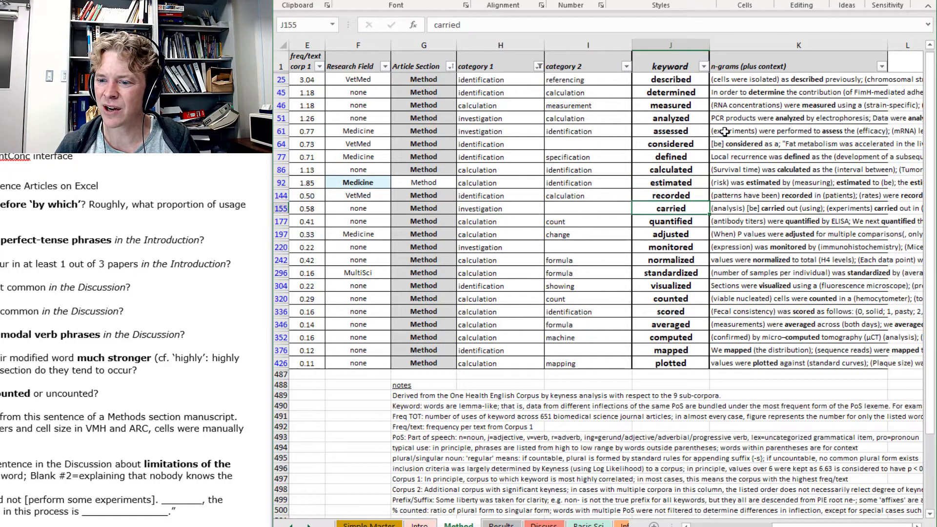
pyautogui.click(671, 221)
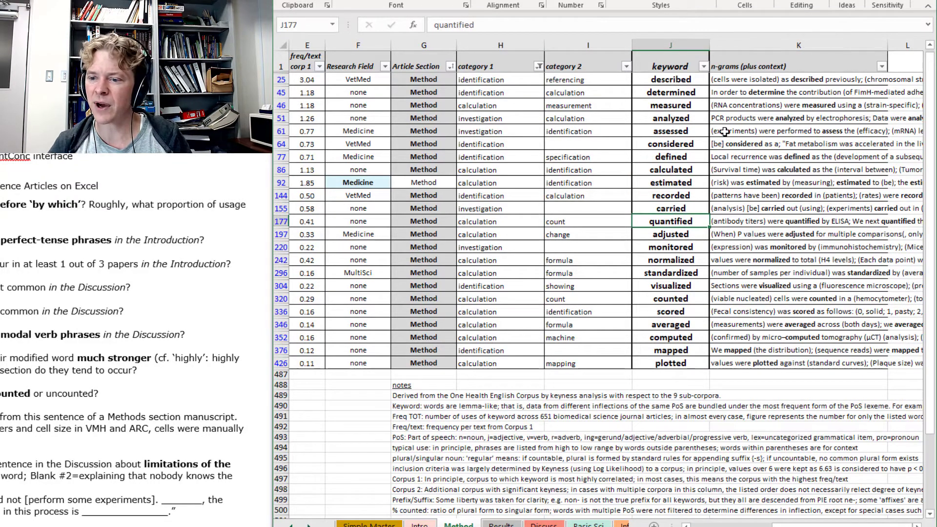
pyautogui.click(799, 222)
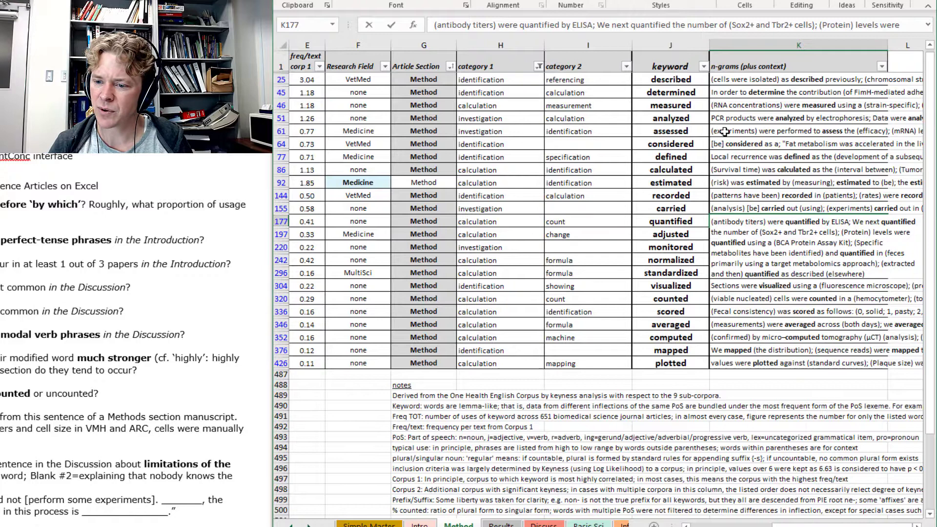
pyautogui.click(670, 222)
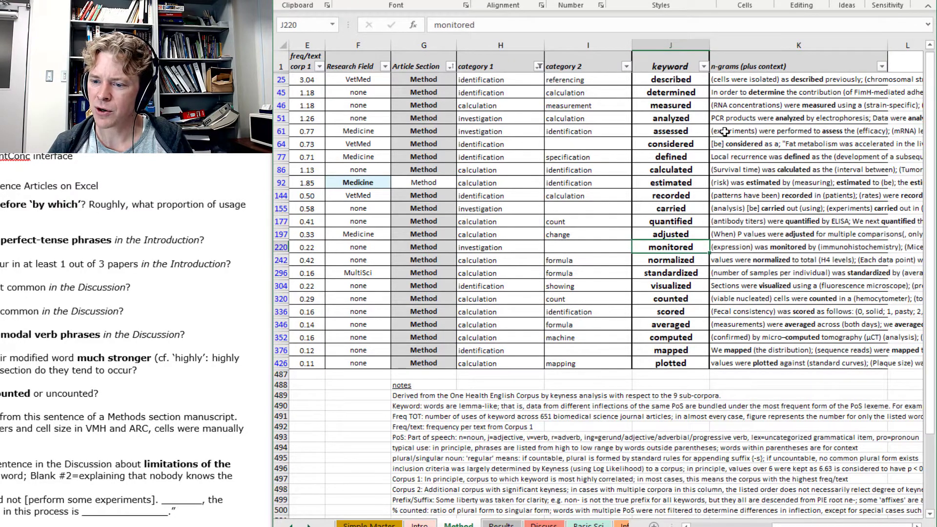
pyautogui.click(670, 298)
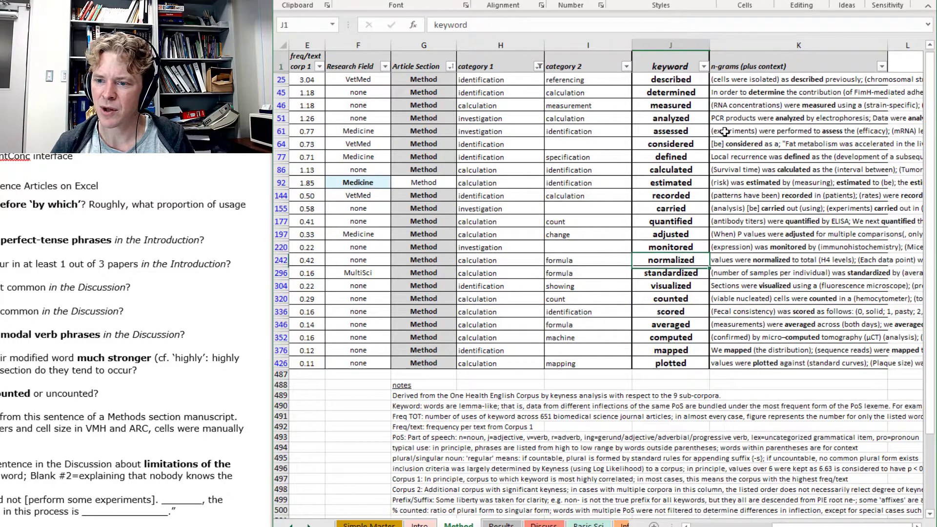
pyautogui.click(669, 118)
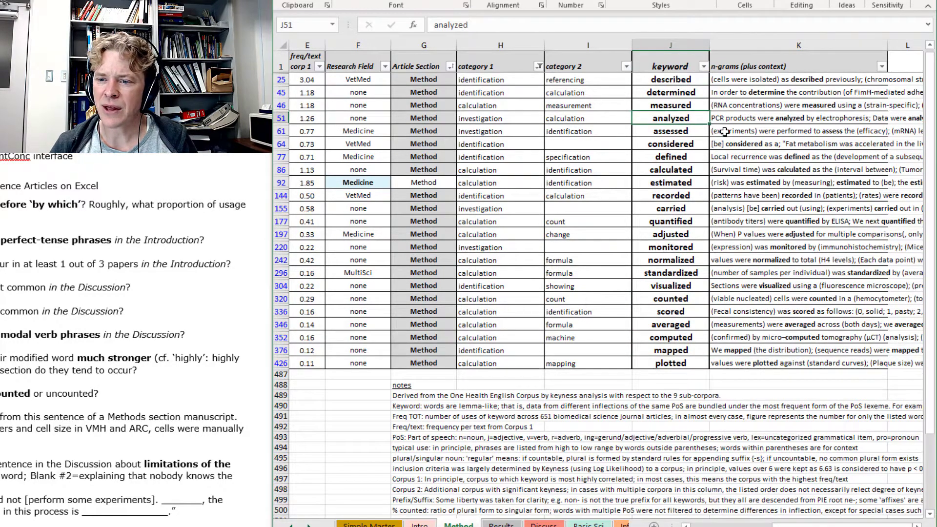
pyautogui.click(670, 131)
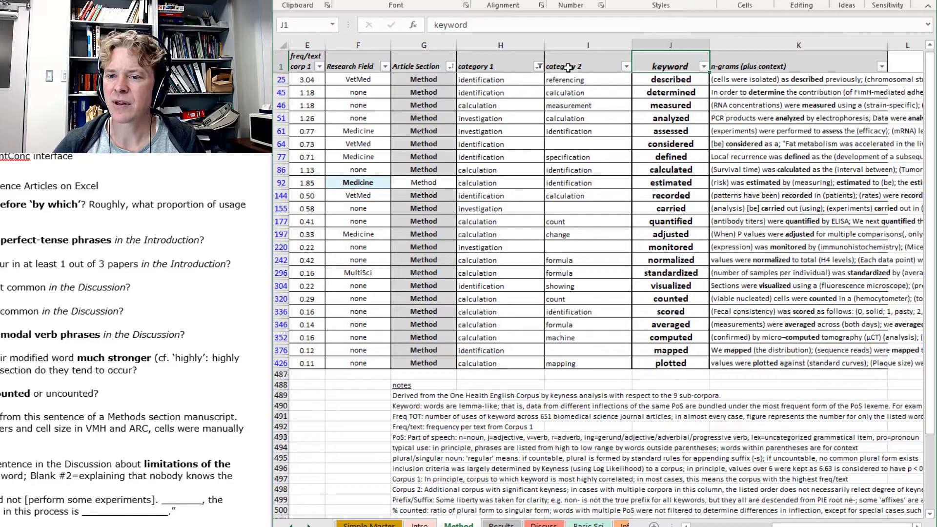
# Clear the category 1 filter and move to the Simple Master sheet
pyautogui.click(531, 66)
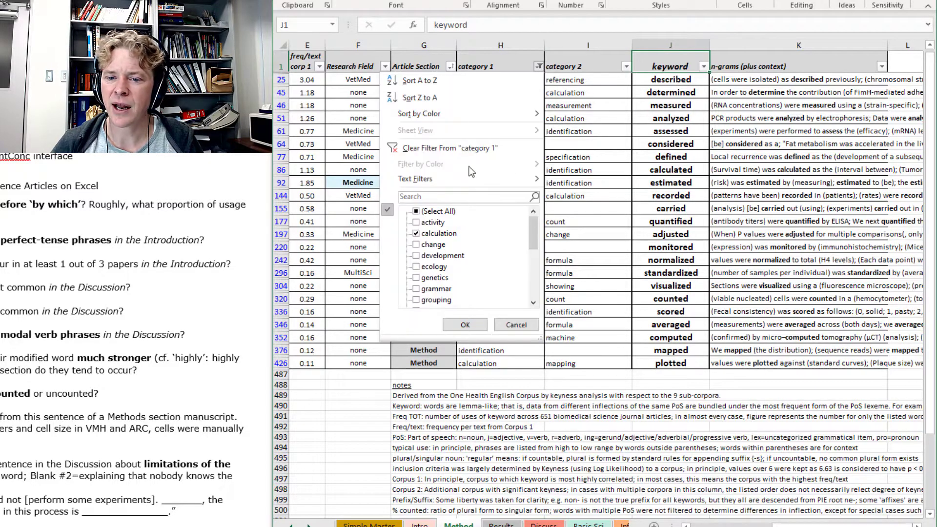
pyautogui.click(465, 324)
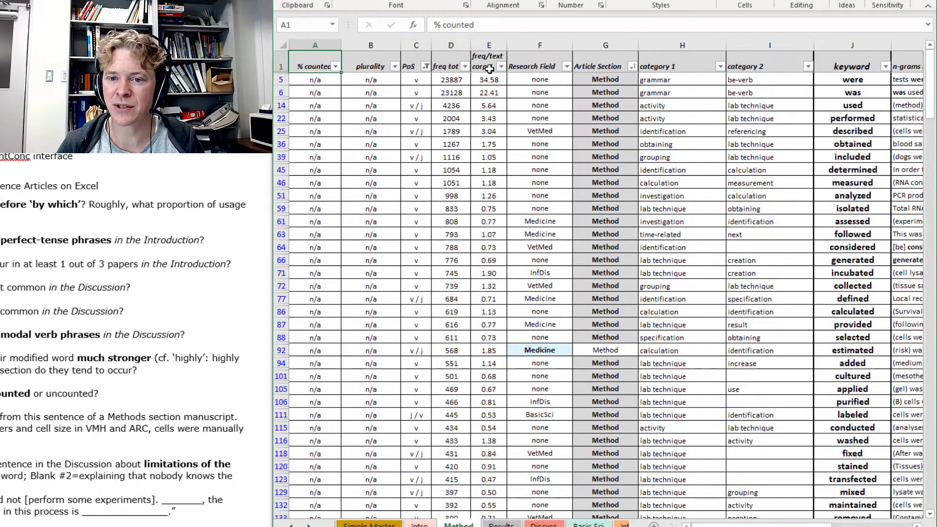
pyautogui.click(426, 67)
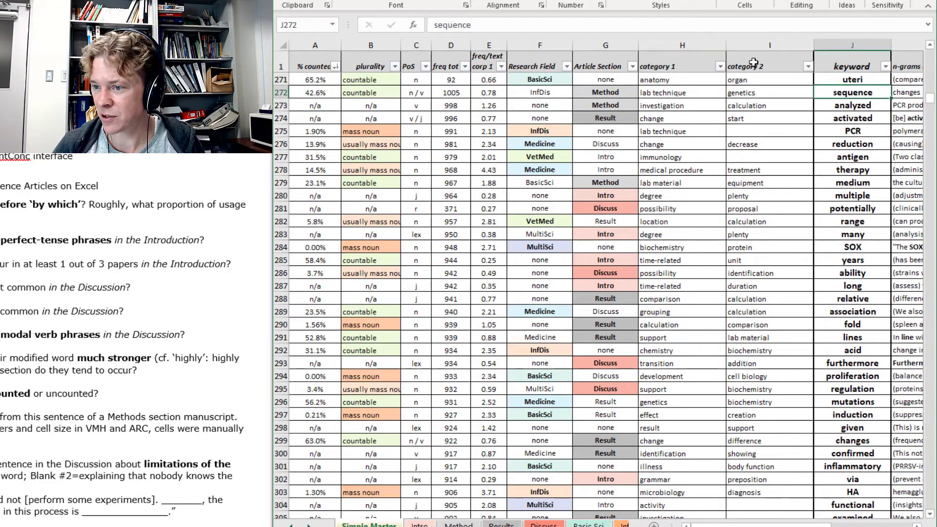
# Filter the Simple Master PoS column to v, v / j, v / j / n and v / n
pyautogui.click(682, 66)
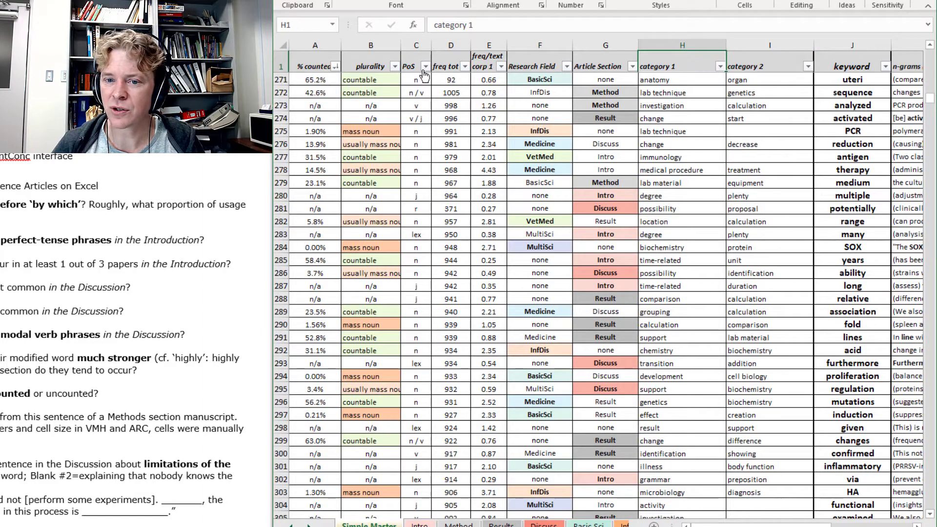
pyautogui.click(424, 66)
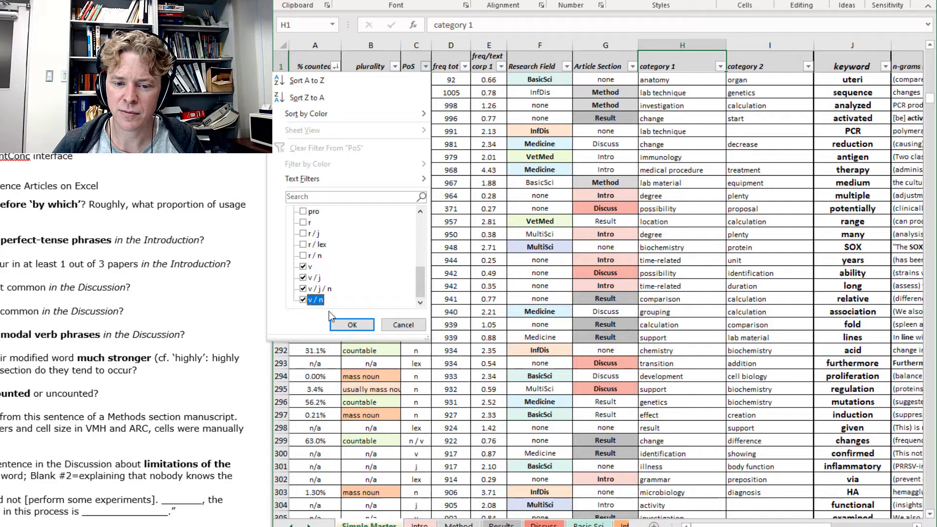
pyautogui.click(351, 324)
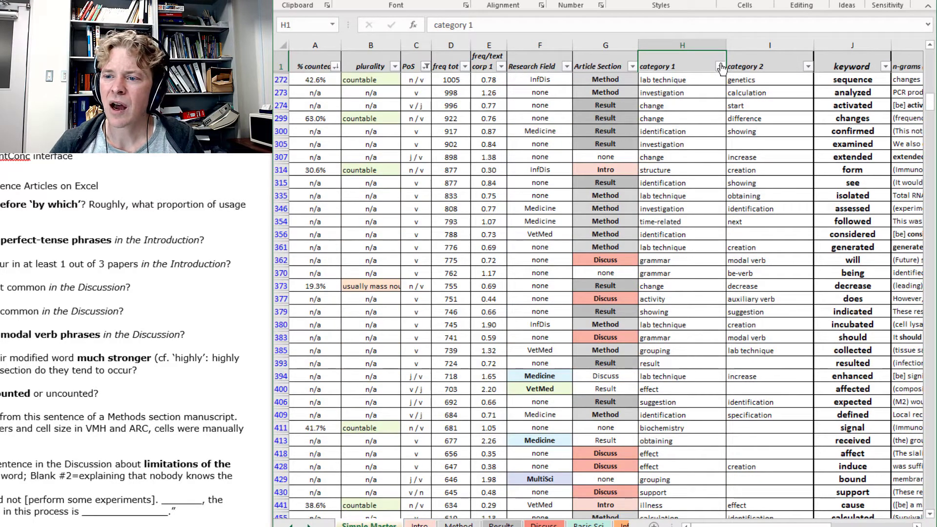
# Filter category 1 to identification, investigation, calculation and showing
pyautogui.click(721, 67)
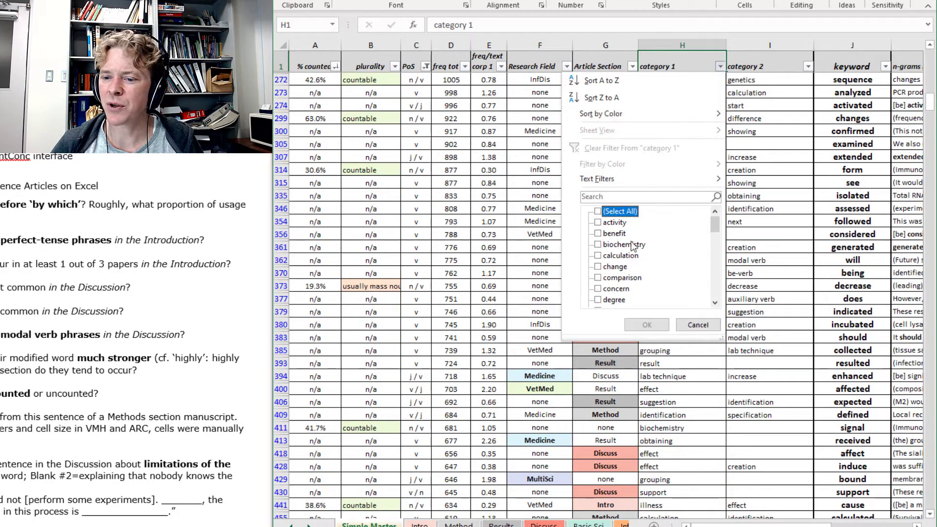
pyautogui.click(597, 255)
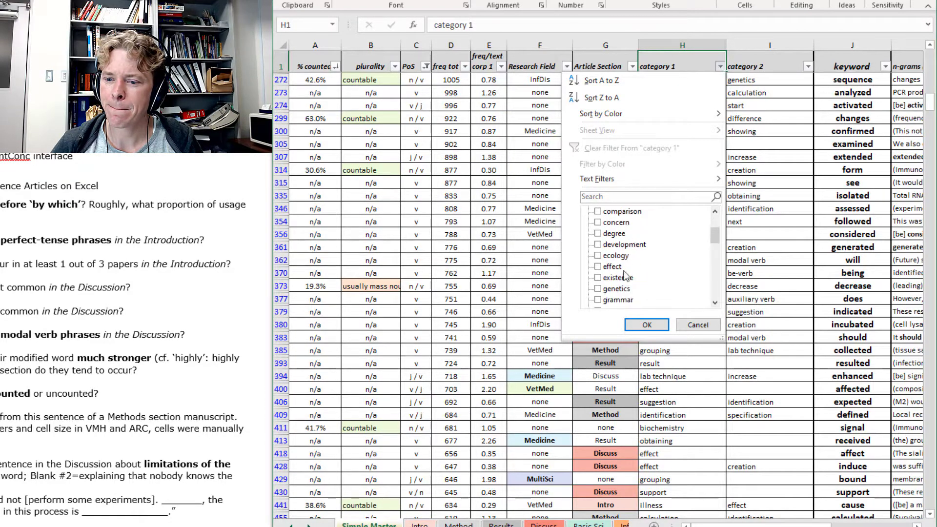
pyautogui.scroll(-3)
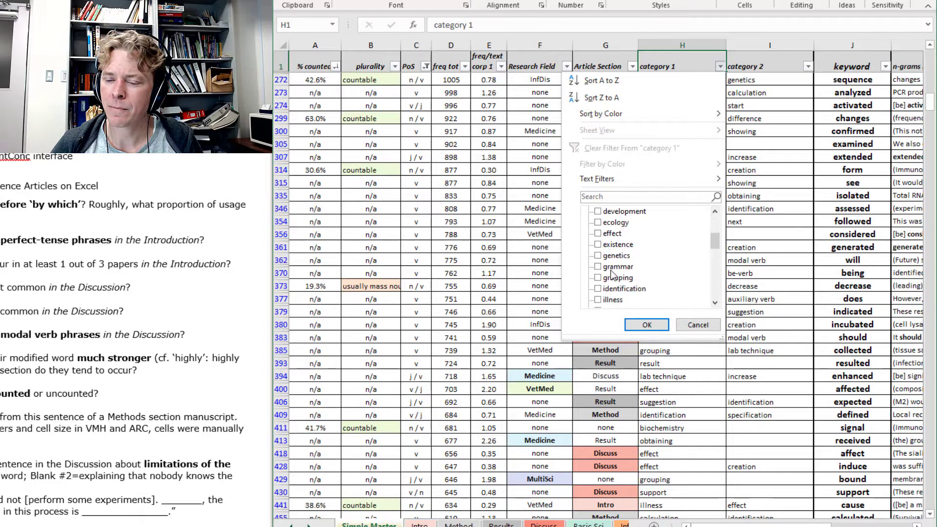
pyautogui.click(597, 289)
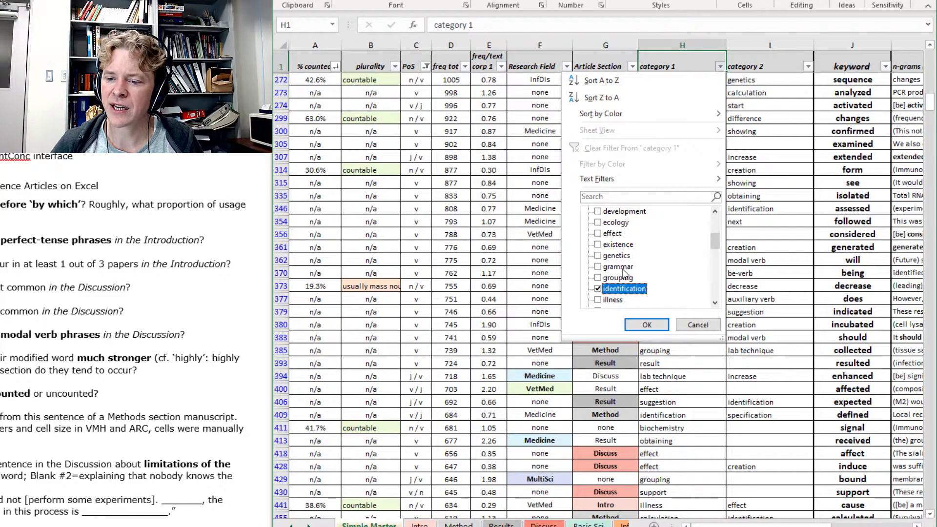
pyautogui.scroll(-3)
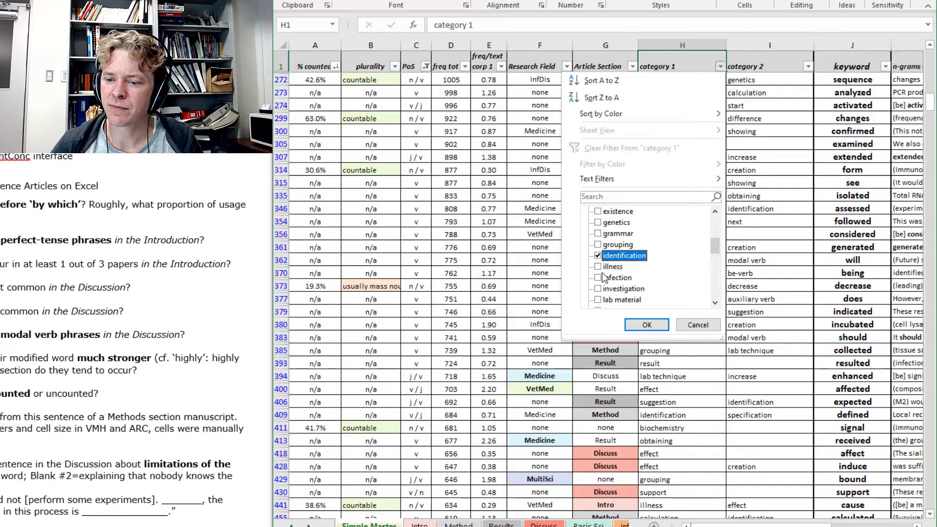
pyautogui.moveTo(644, 253)
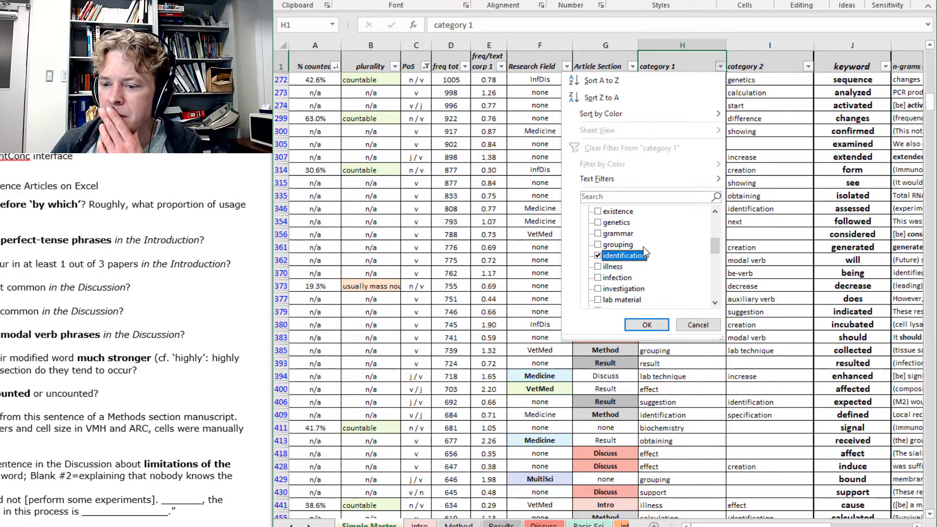
pyautogui.scroll(-3)
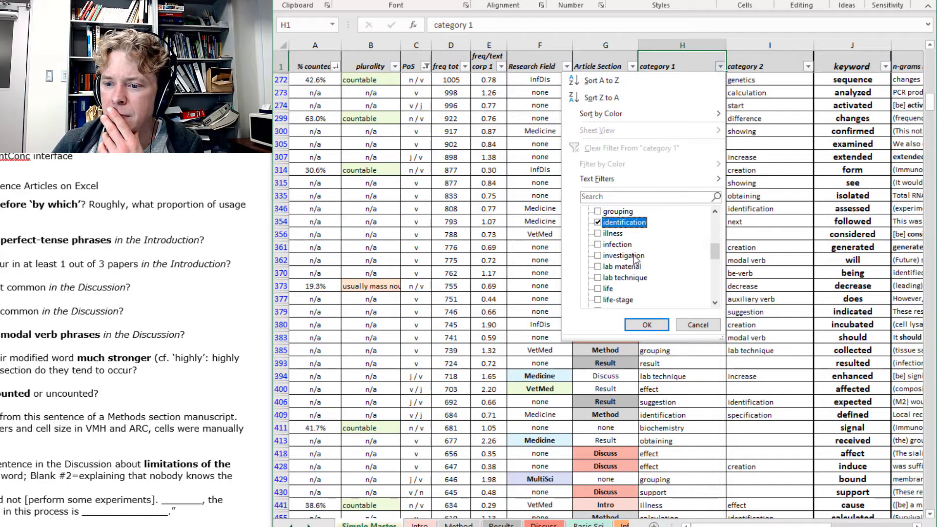
pyautogui.scroll(-3)
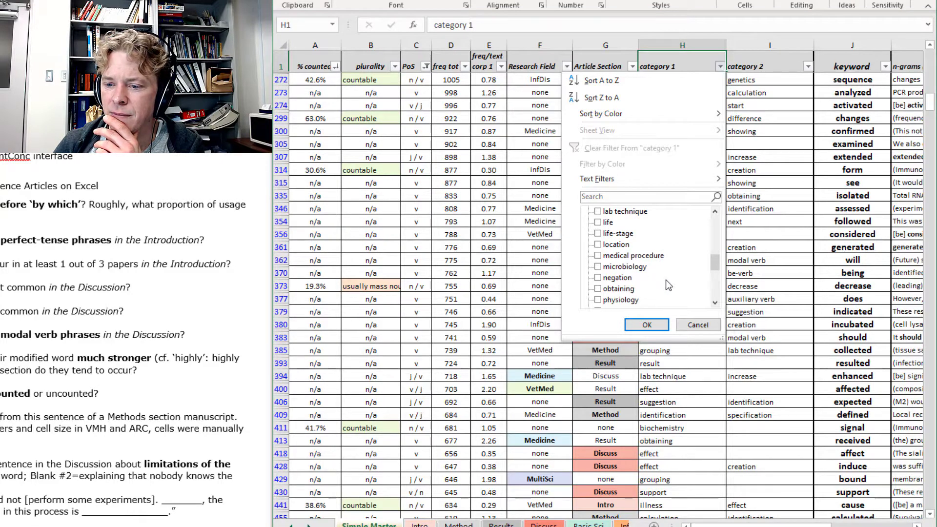
pyautogui.scroll(-3)
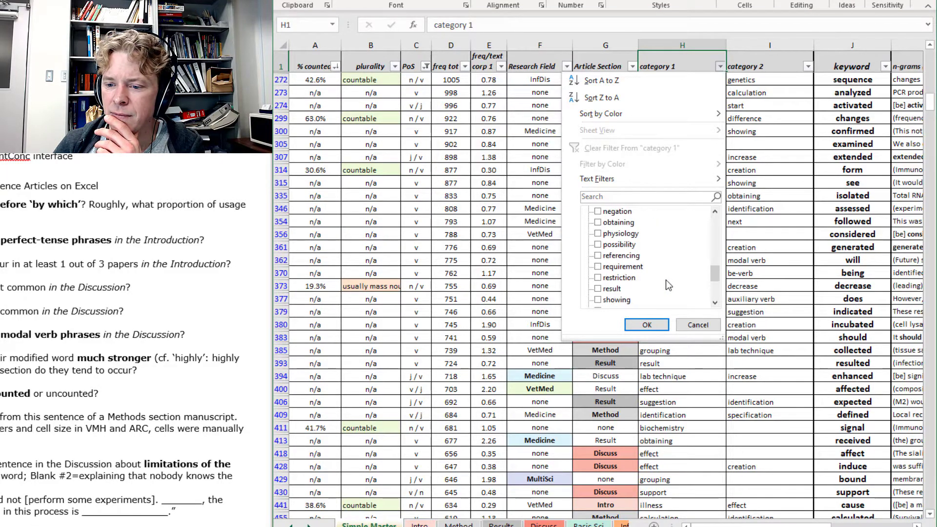
pyautogui.scroll(-3)
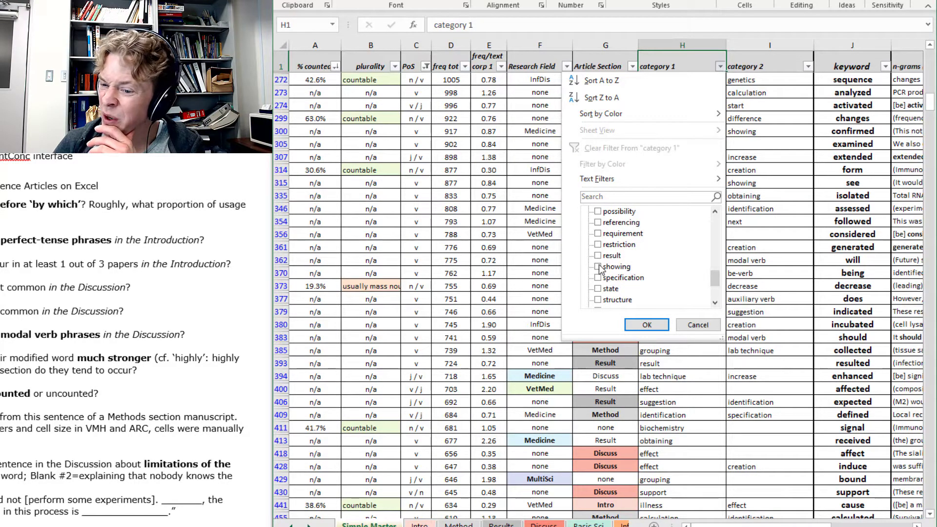
pyautogui.click(597, 266)
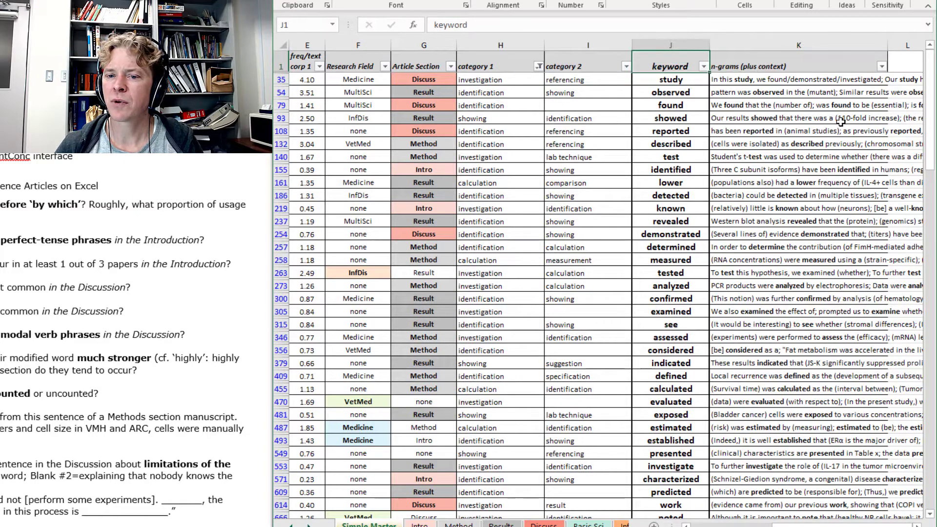
pyautogui.click(670, 105)
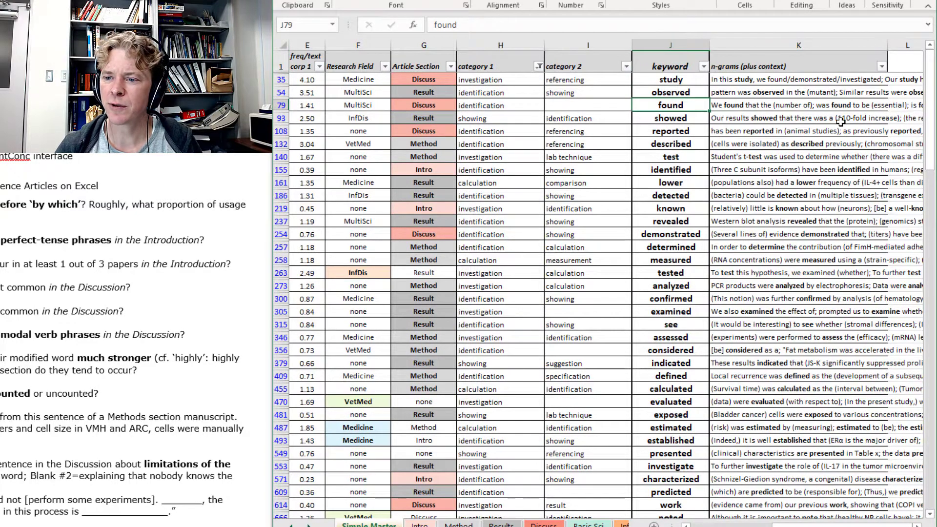
pyautogui.click(670, 118)
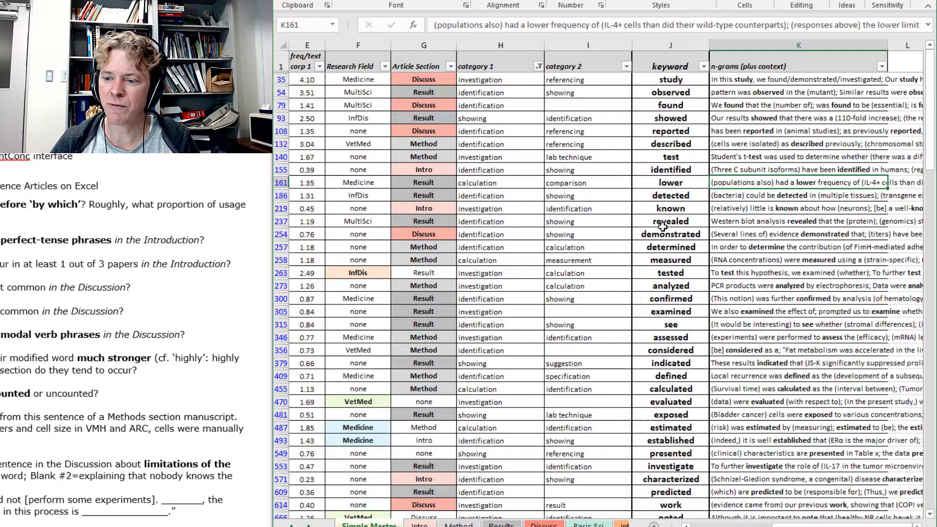
pyautogui.moveTo(664, 234)
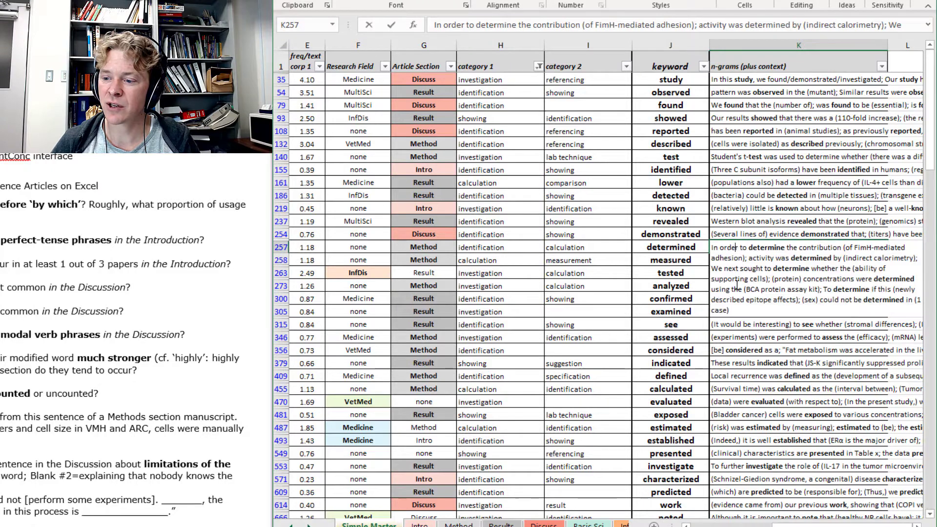
pyautogui.click(671, 260)
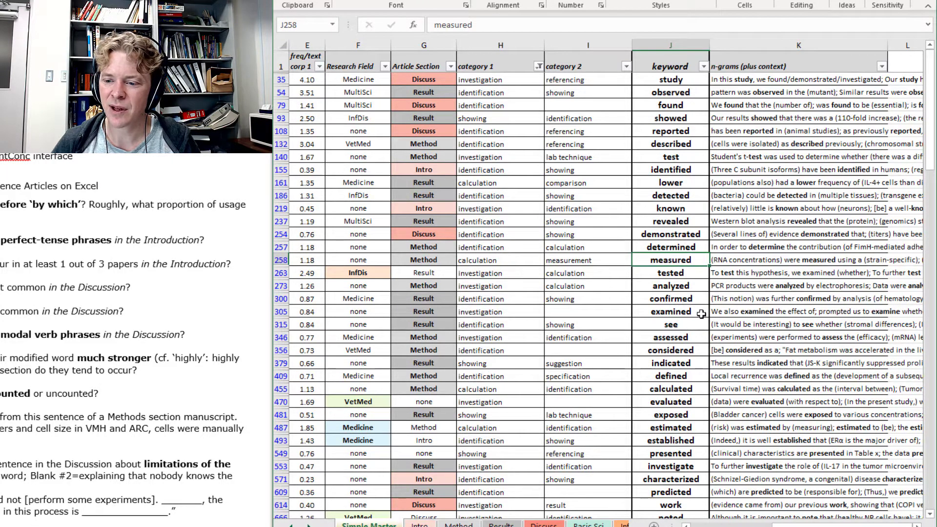
pyautogui.click(671, 337)
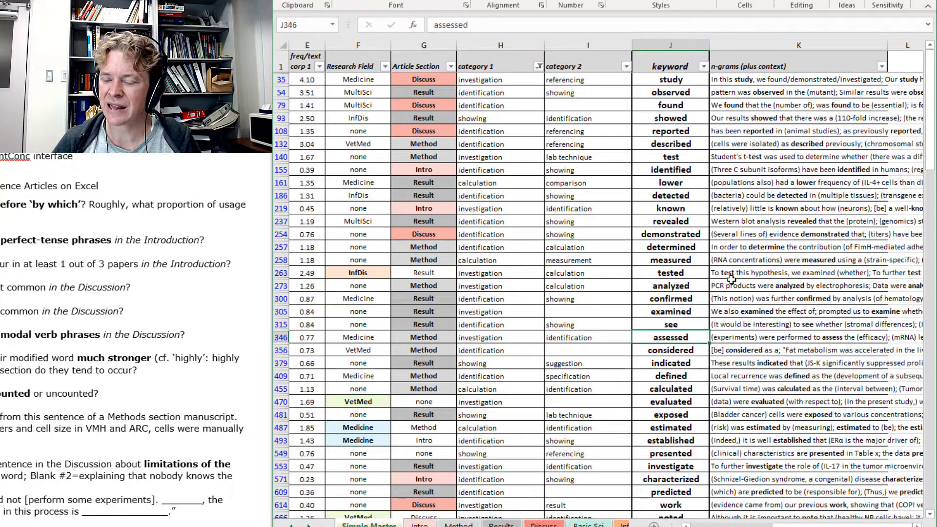
pyautogui.moveTo(710, 383)
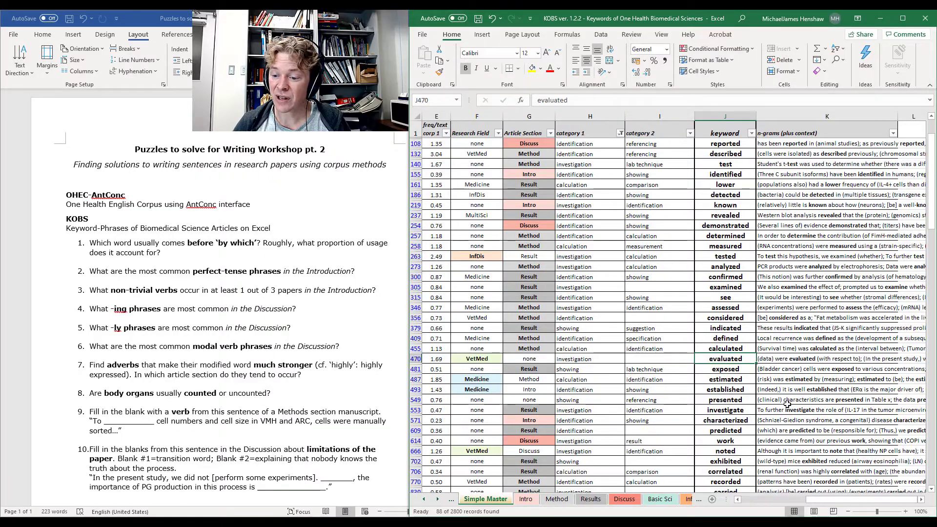
pyautogui.click(827, 358)
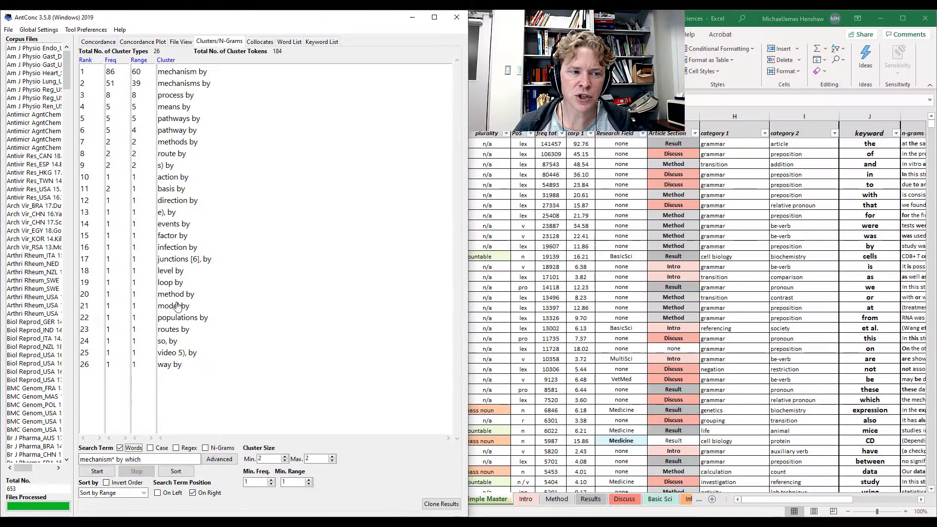
# Enter the search term 'to * * size*|to * * number' in the Concordance box
pyautogui.click(98, 41)
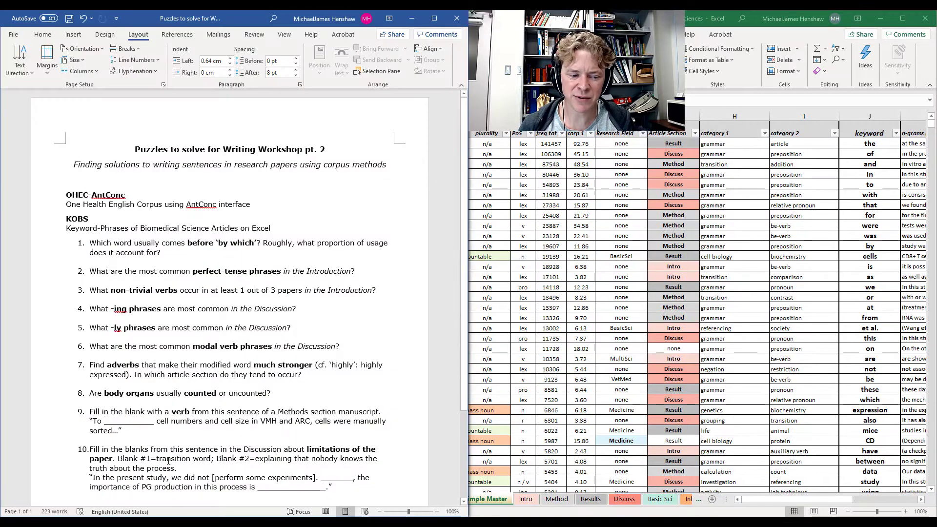
pyautogui.moveTo(167, 422); pyautogui.dragTo(250, 422)
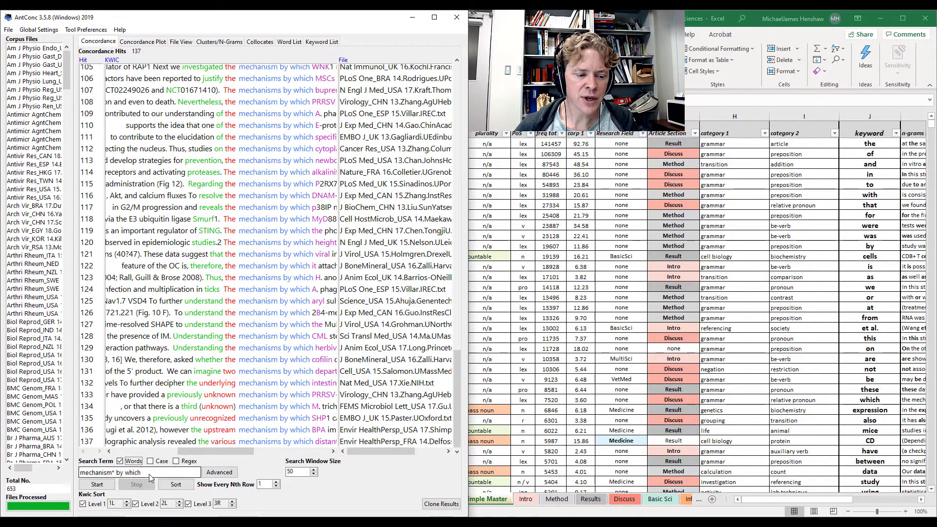
pyautogui.write('to')
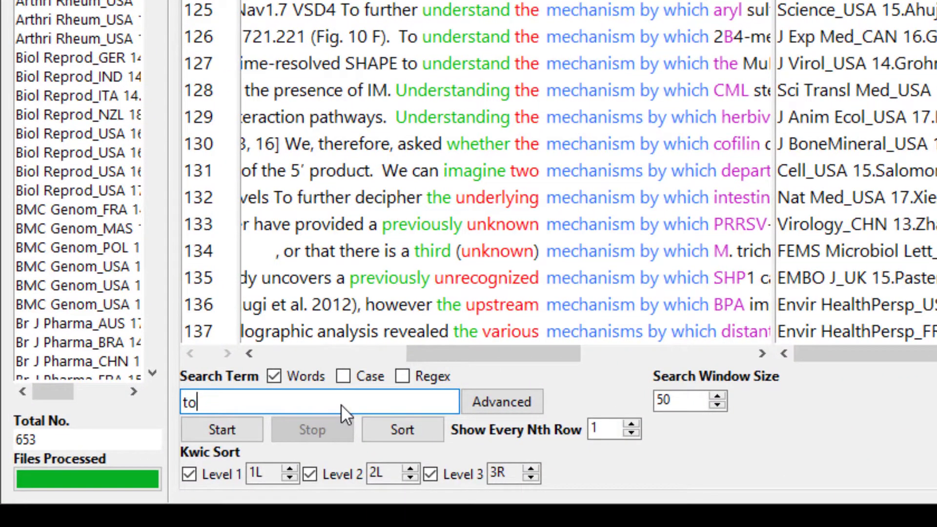
pyautogui.write('" "')
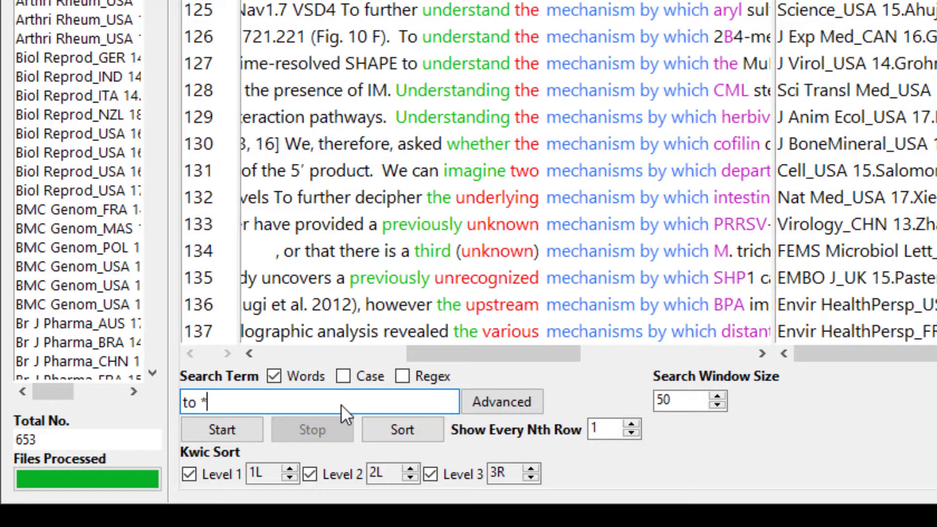
pyautogui.write('*')
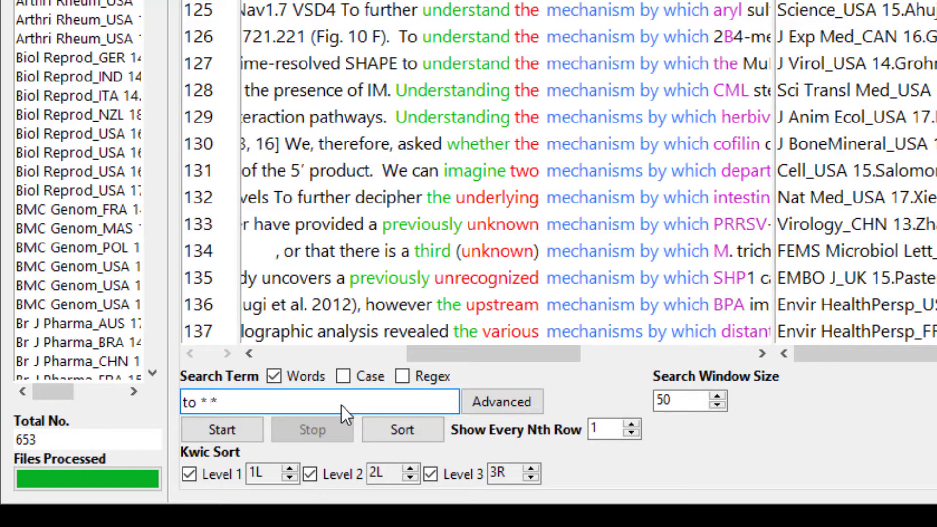
pyautogui.write('size')
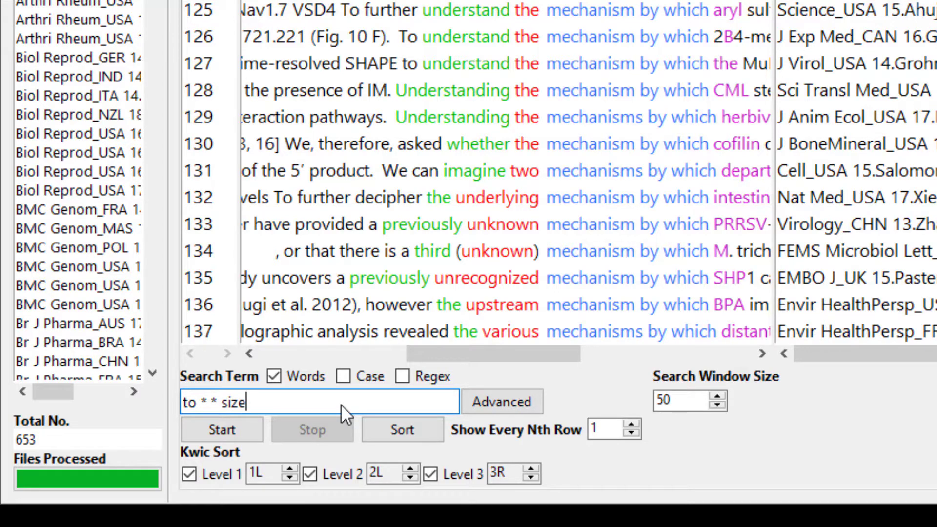
pyautogui.write('*')
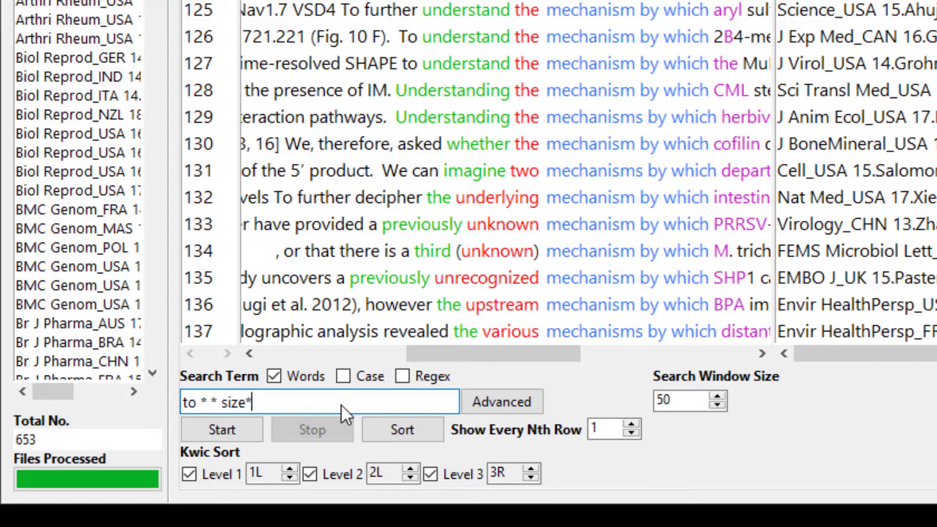
pyautogui.write('|to')
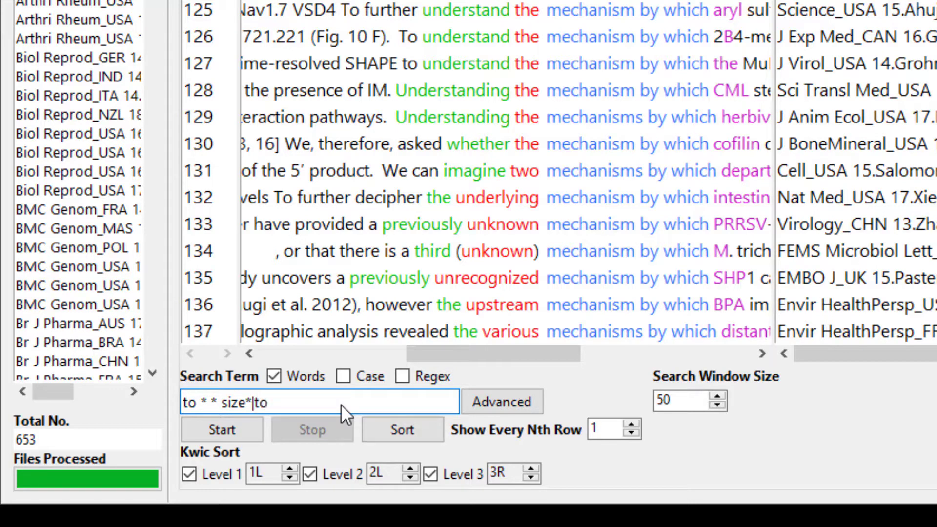
pyautogui.write('* *')
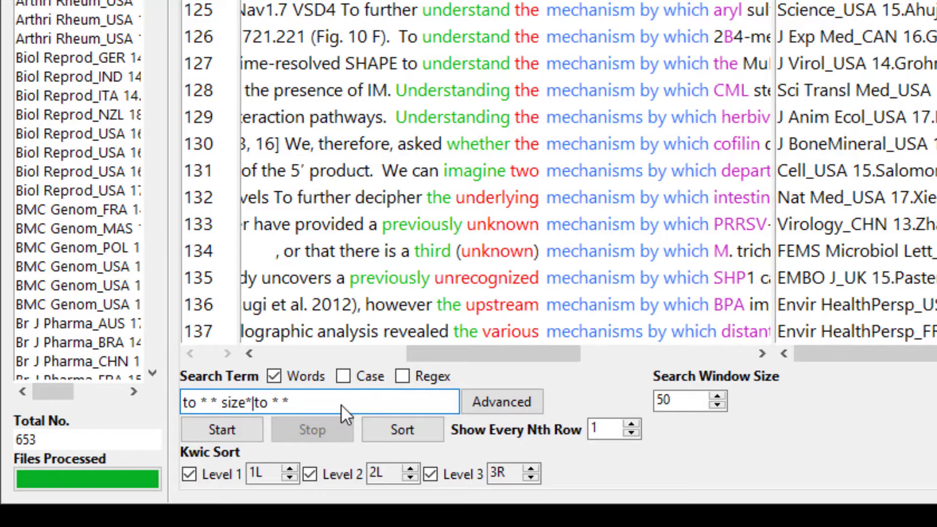
pyautogui.write('number')
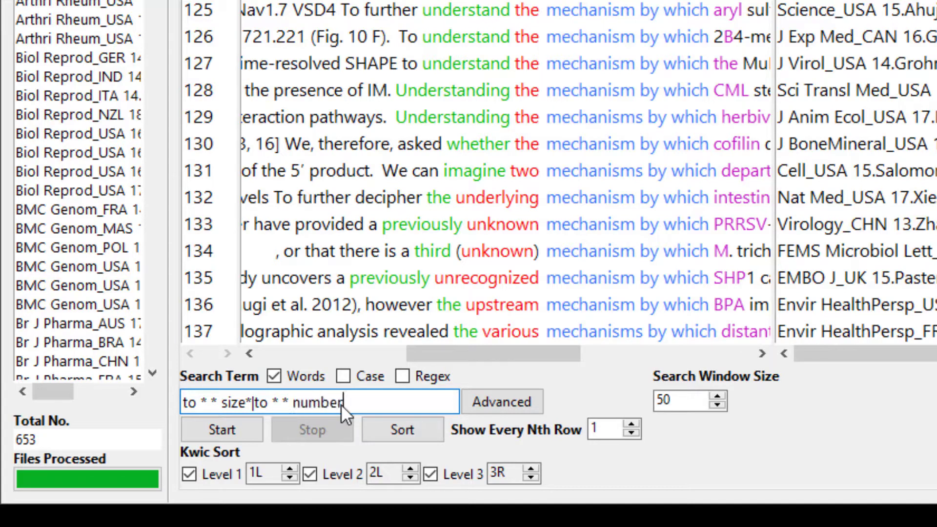
# Run the size-or-number search and sort its 132 hits by 1R, 2R and 3R
pyautogui.click(221, 429)
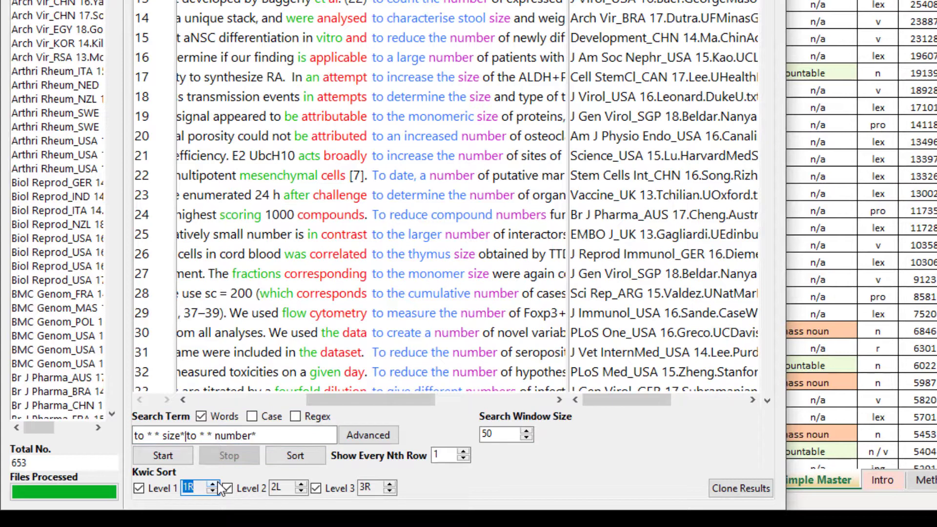
pyautogui.click(296, 484)
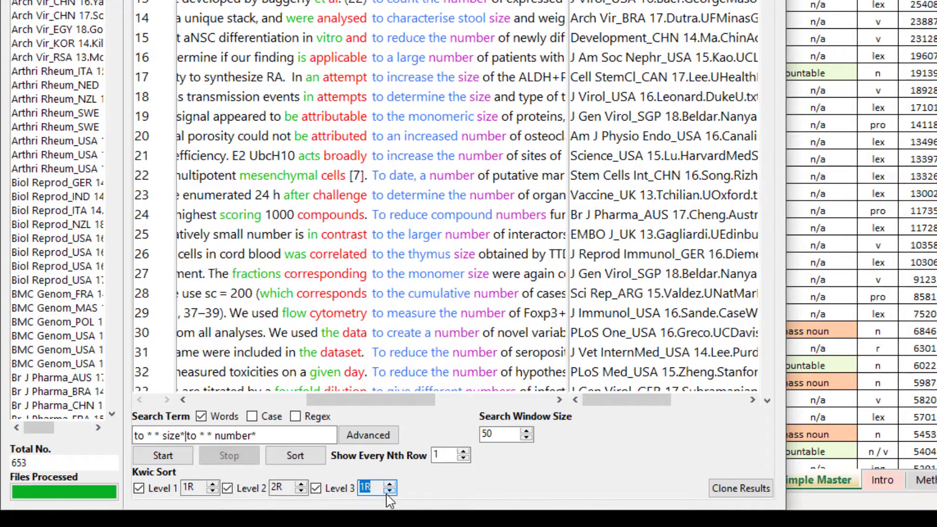
pyautogui.click(294, 455)
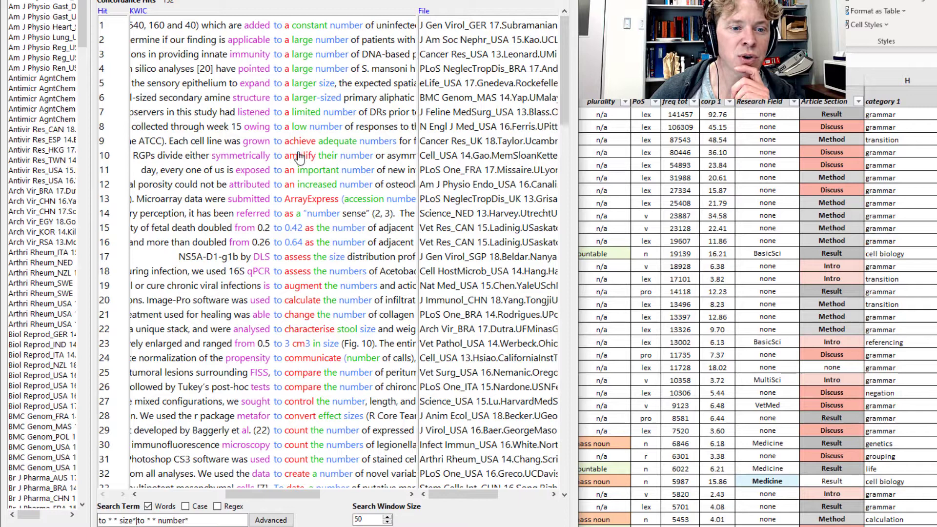
pyautogui.moveTo(302, 260)
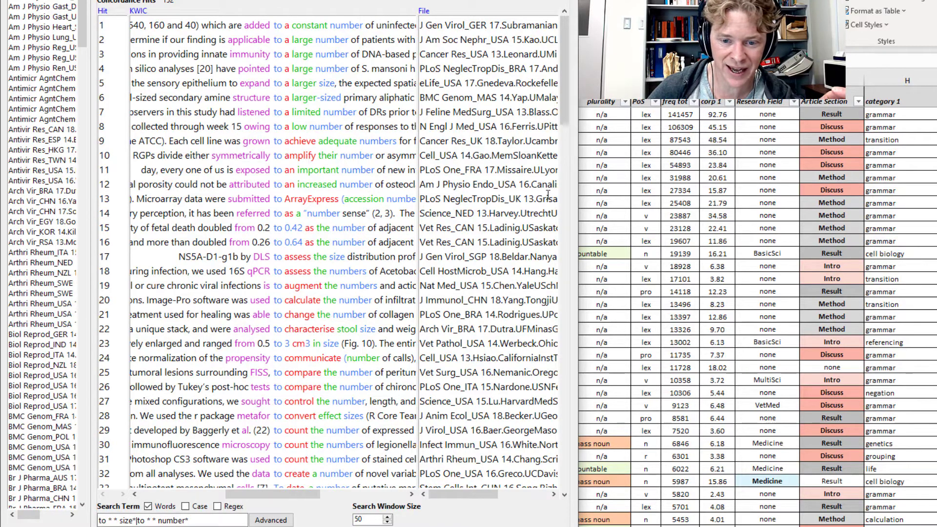
pyautogui.scroll(-3)
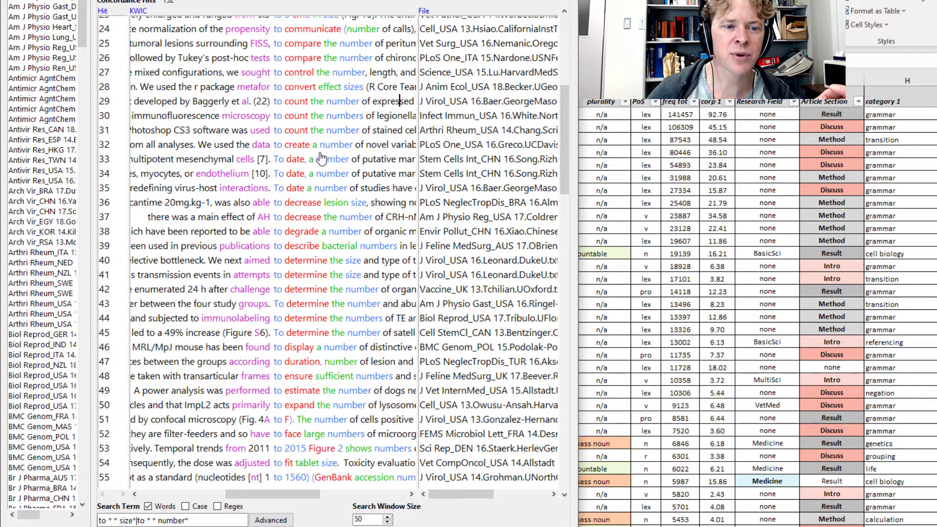
pyautogui.moveTo(314, 251)
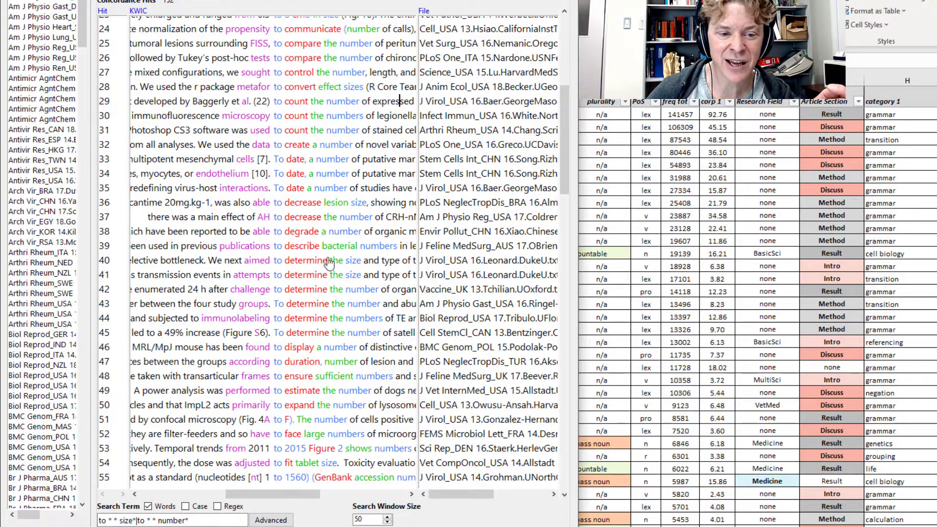
pyautogui.moveTo(281, 274); pyautogui.dragTo(406, 289)
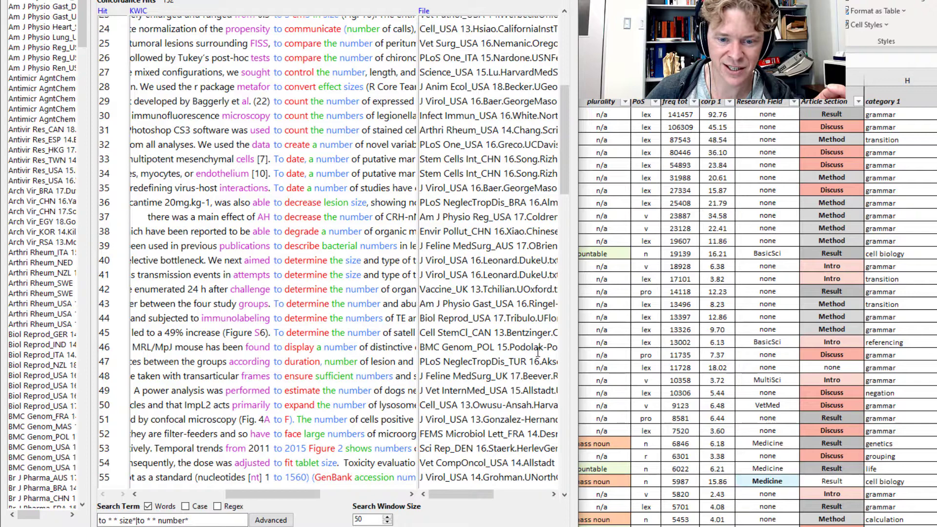
pyautogui.scroll(-3)
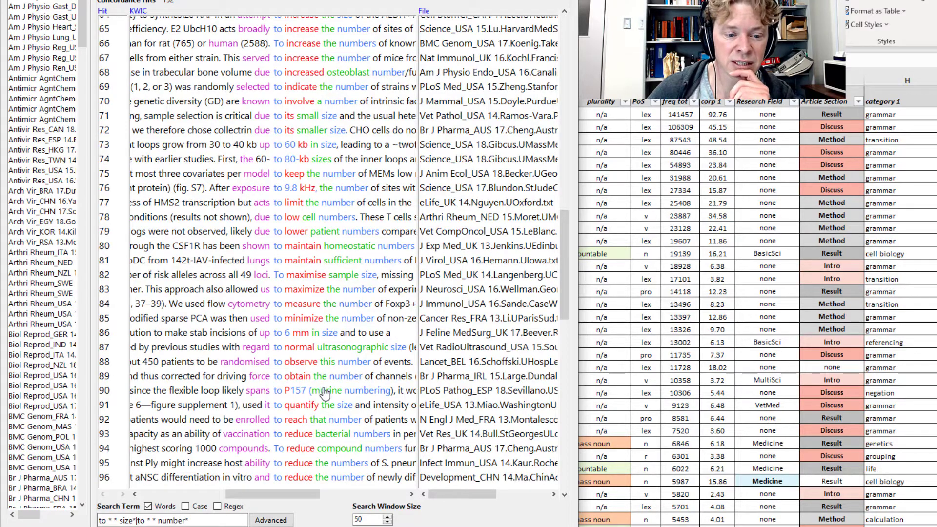
pyautogui.scroll(-3)
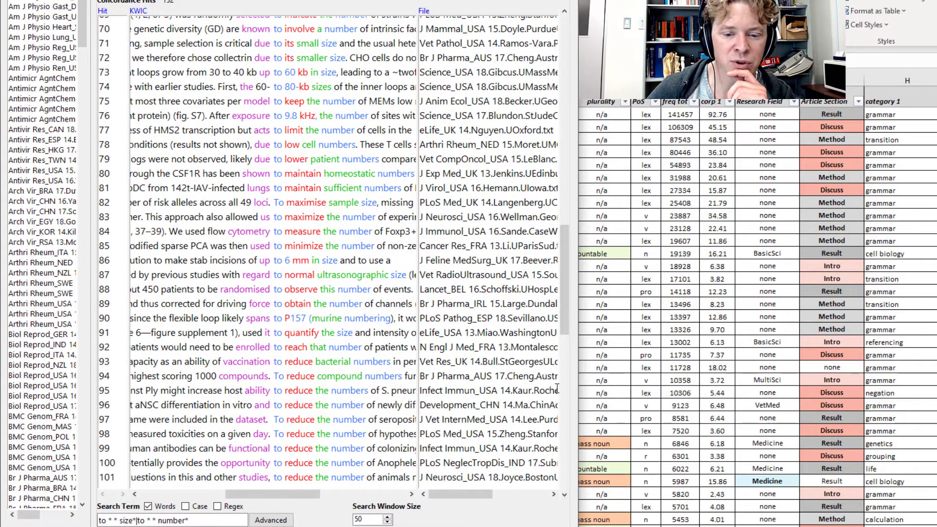
pyautogui.scroll(-3)
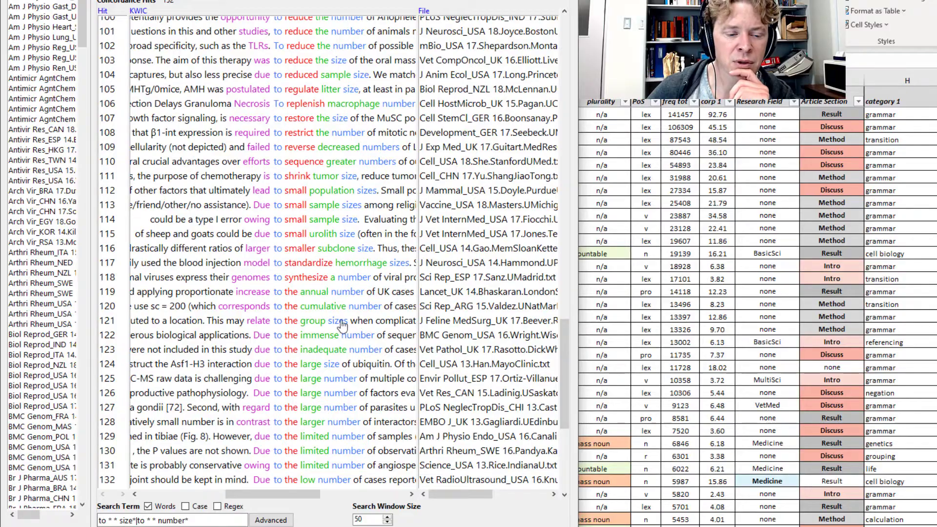
pyautogui.scroll(-3)
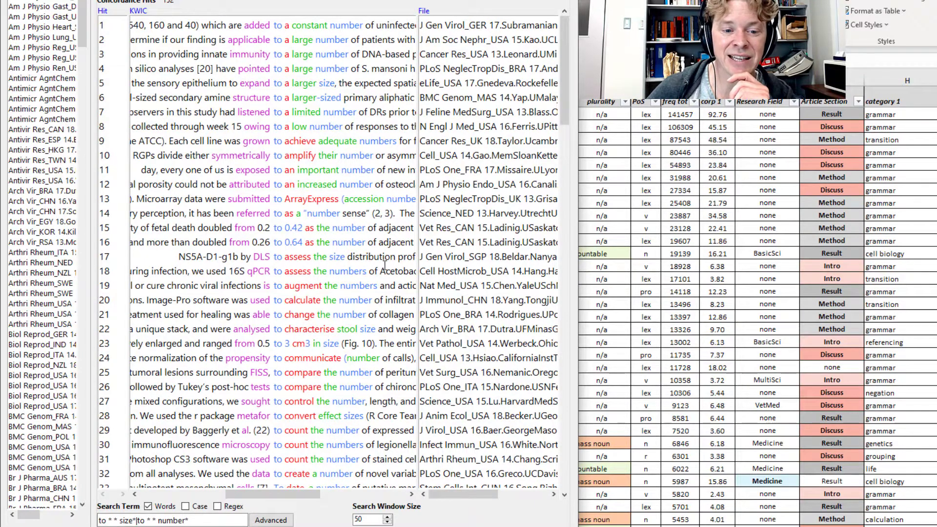
pyautogui.scroll(-3)
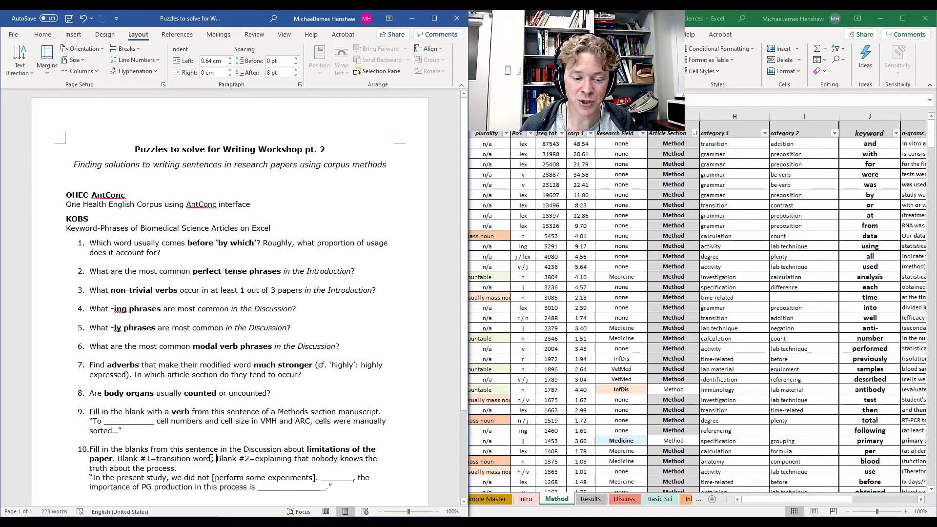
pyautogui.moveTo(213, 459); pyautogui.dragTo(363, 459)
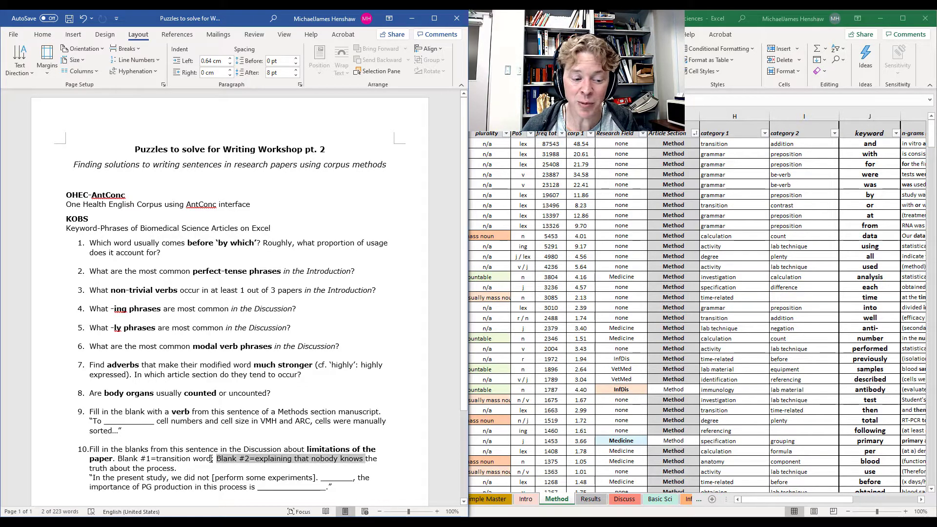
pyautogui.moveTo(217, 458); pyautogui.dragTo(174, 467)
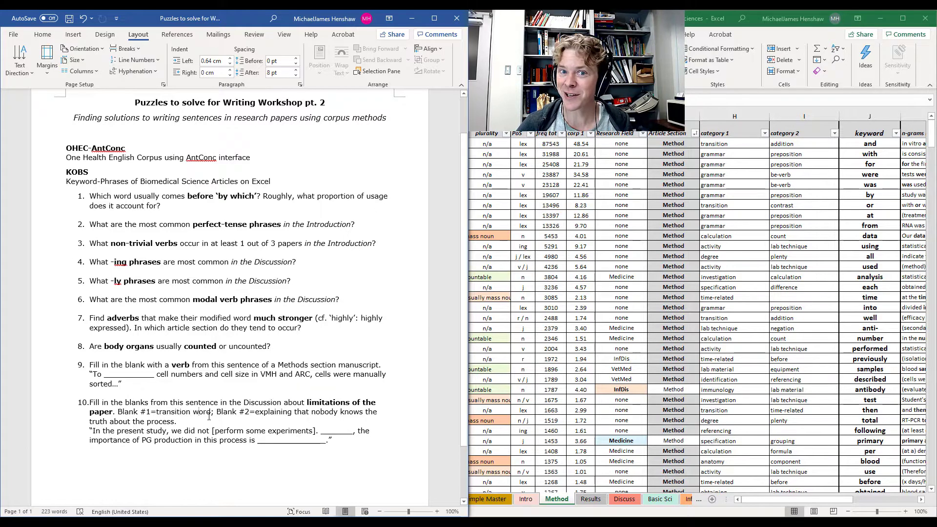
# Bring up the Discuss sheet in the keyword workbook
pyautogui.click(485, 499)
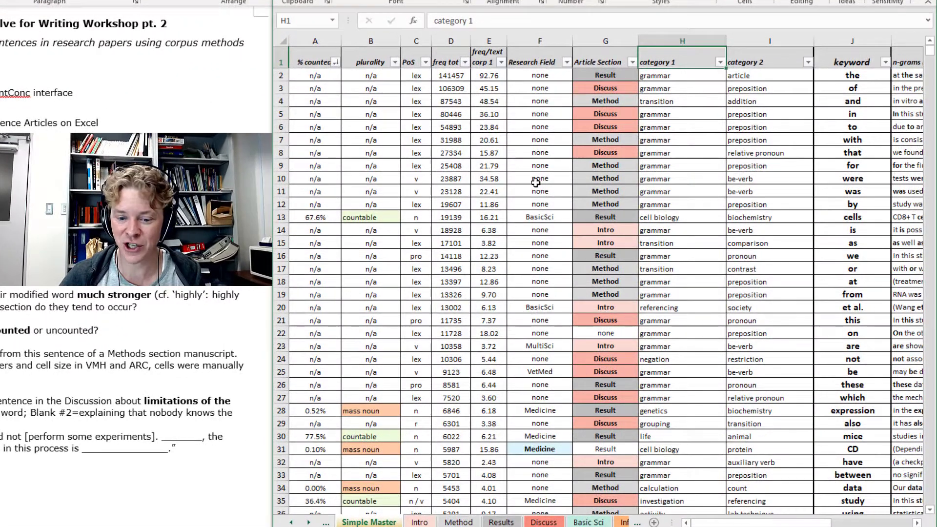
pyautogui.click(543, 521)
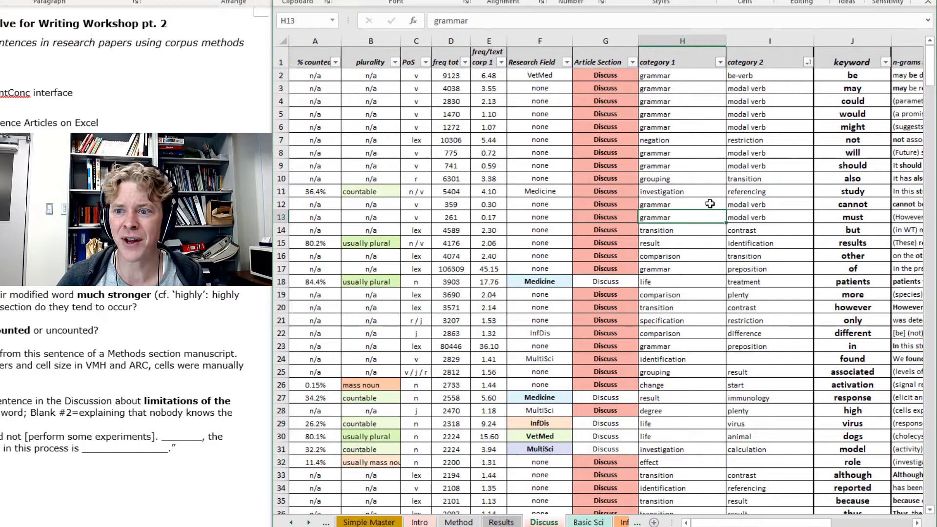
pyautogui.click(682, 61)
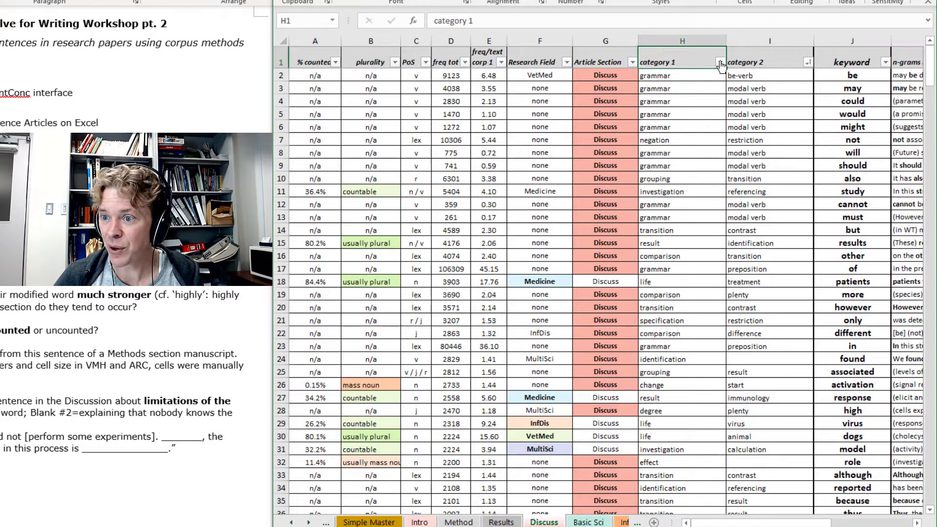
# Filter category 1 to transition keywords such as but, however and thus
pyautogui.click(720, 63)
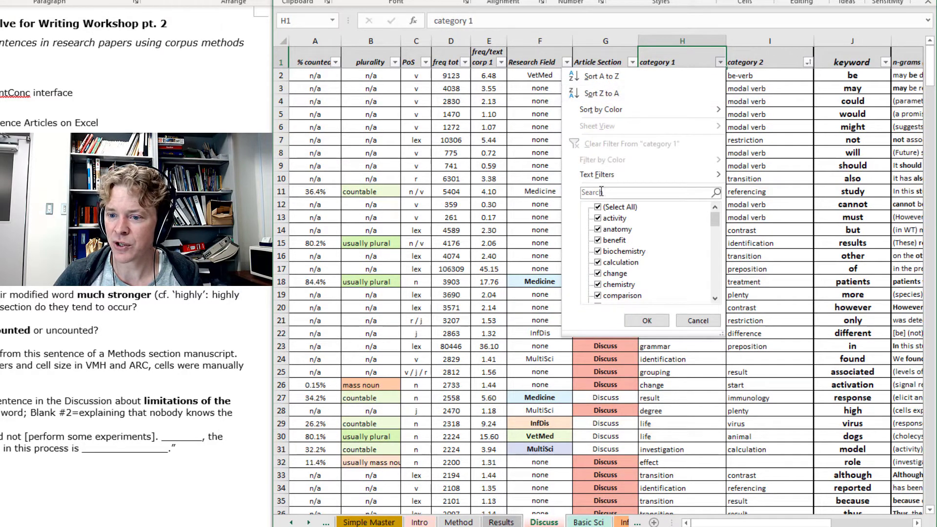
pyautogui.click(597, 207)
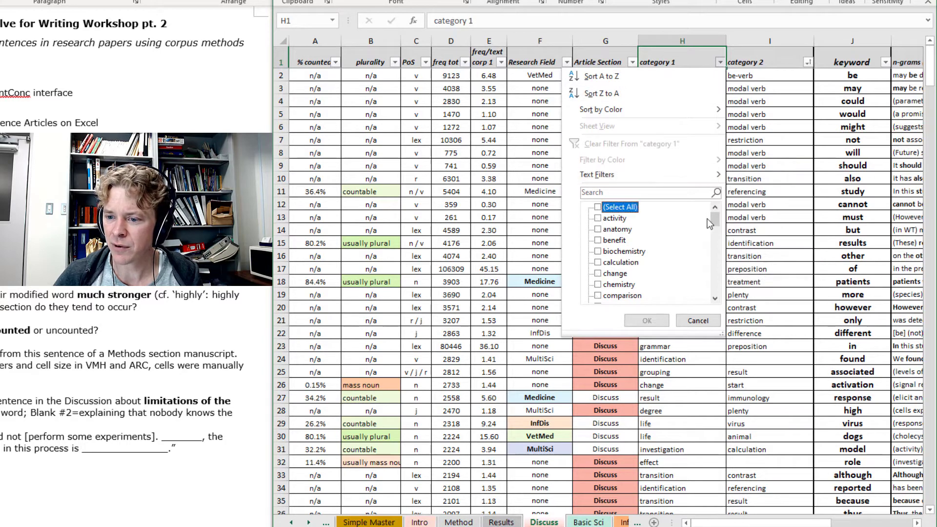
pyautogui.scroll(-3)
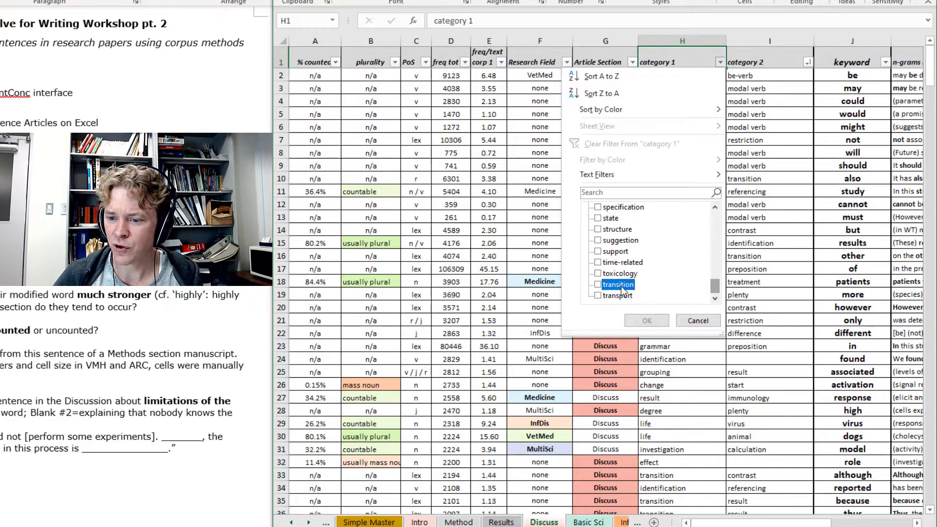
pyautogui.click(646, 320)
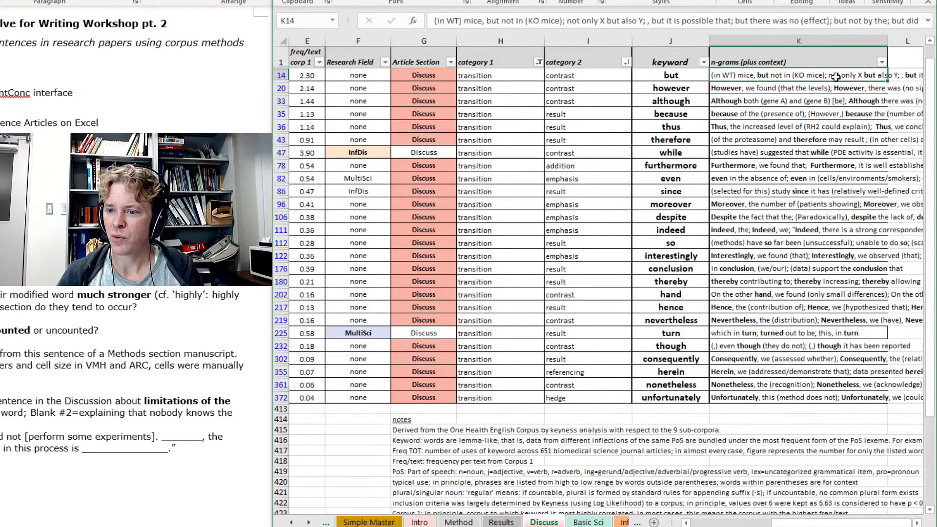
pyautogui.click(671, 75)
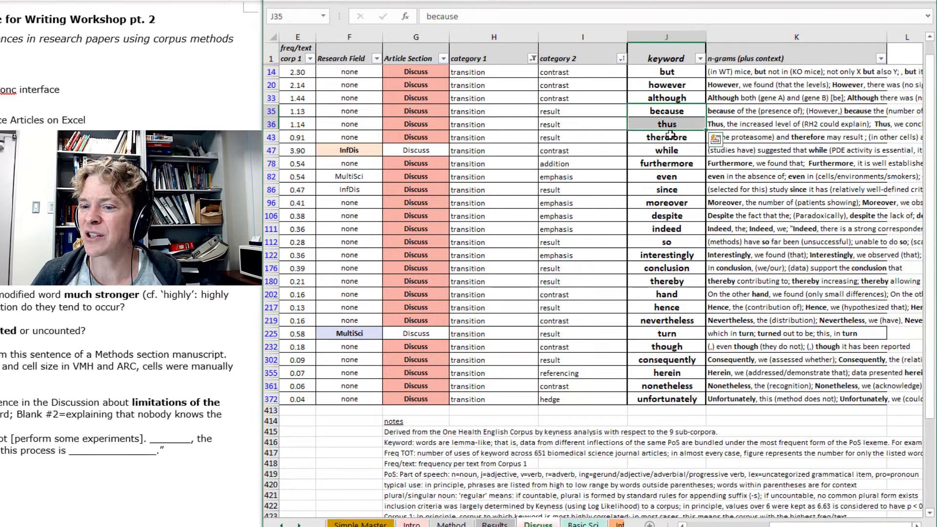
pyautogui.click(665, 136)
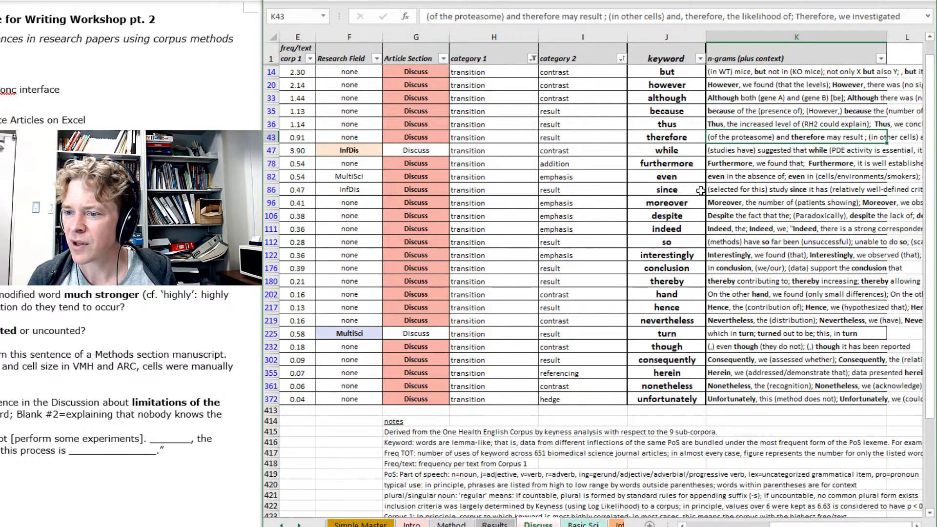
pyautogui.click(666, 124)
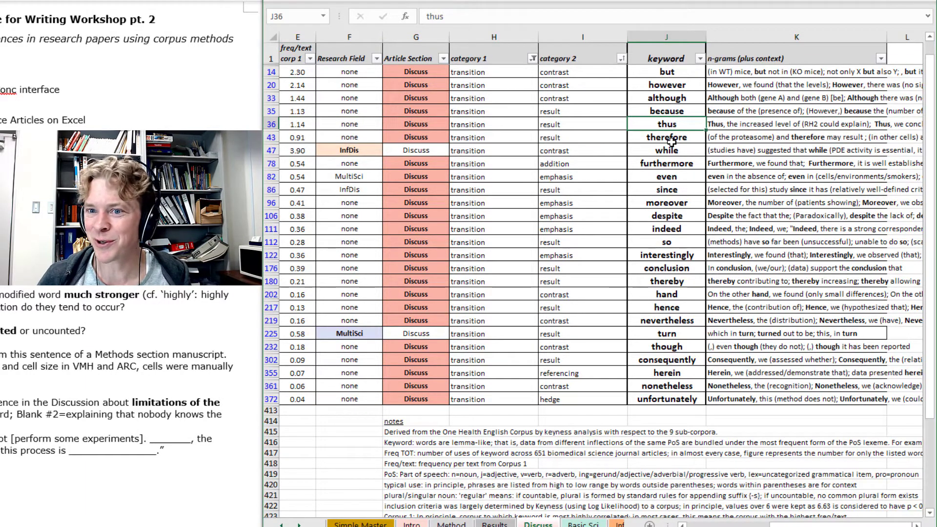
pyautogui.click(665, 136)
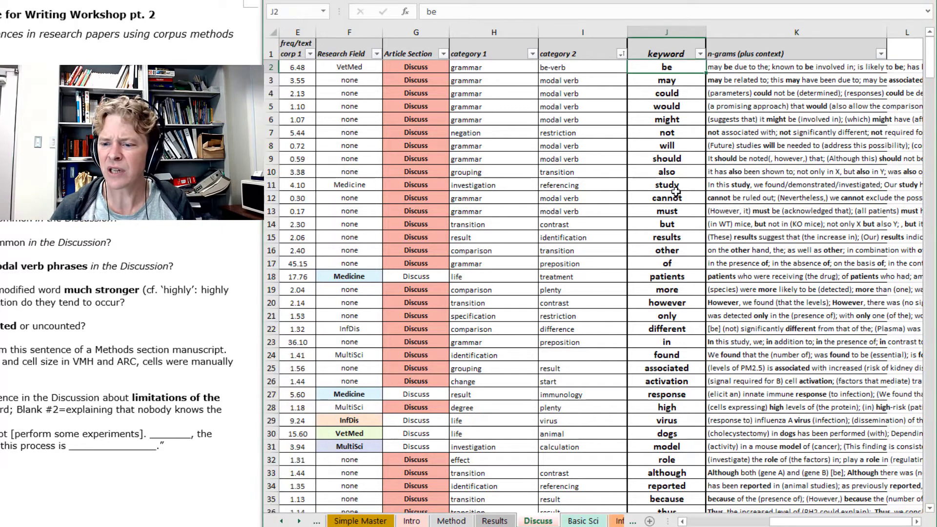
# Select the whole keyword column J for searching
pyautogui.click(666, 197)
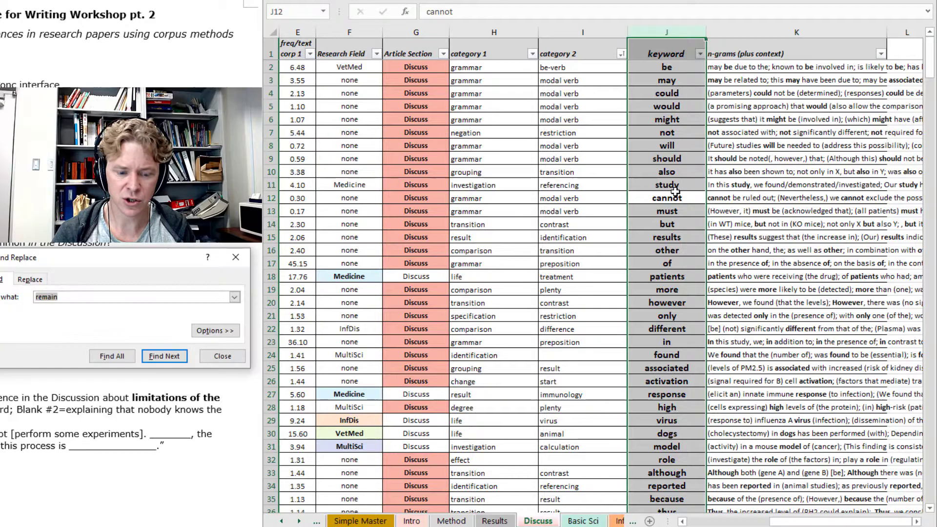
# Search the Discuss keywords for 'know', stepping through matches until knowledge is found
pyautogui.write('know')
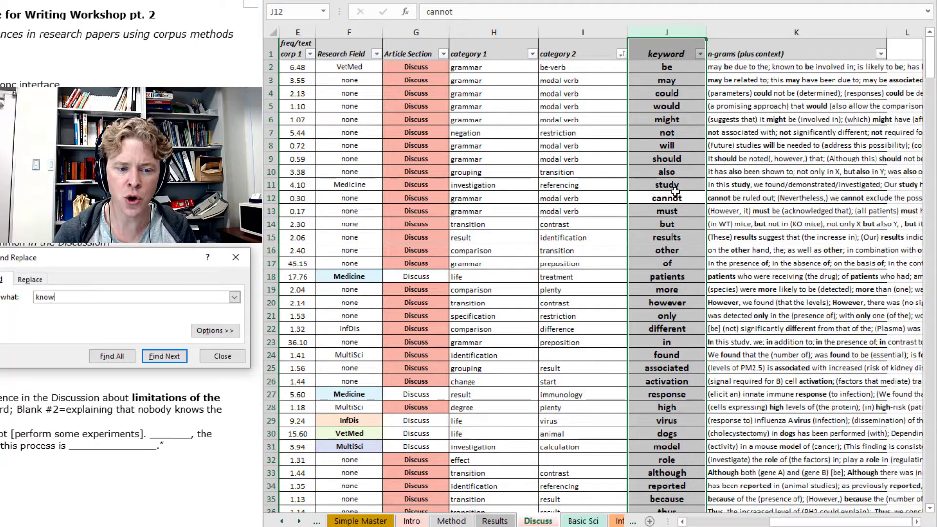
pyautogui.click(164, 356)
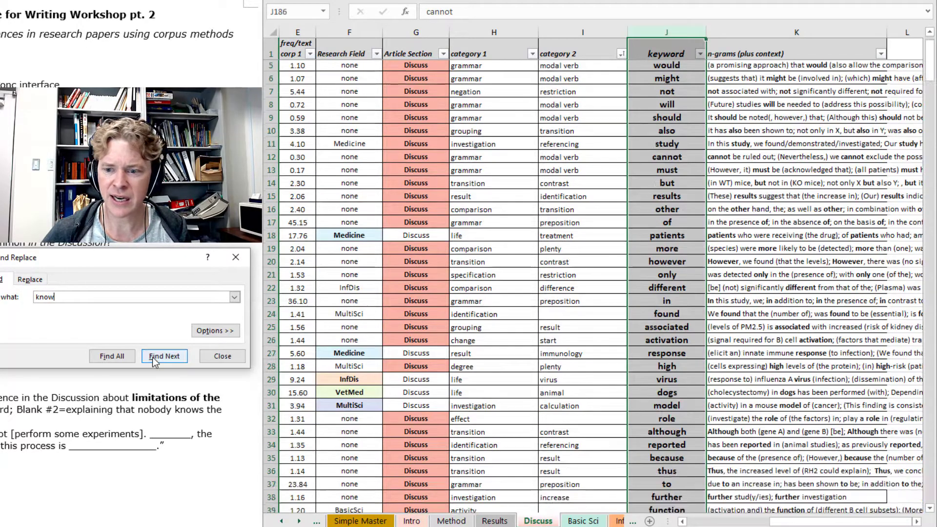
pyautogui.click(164, 356)
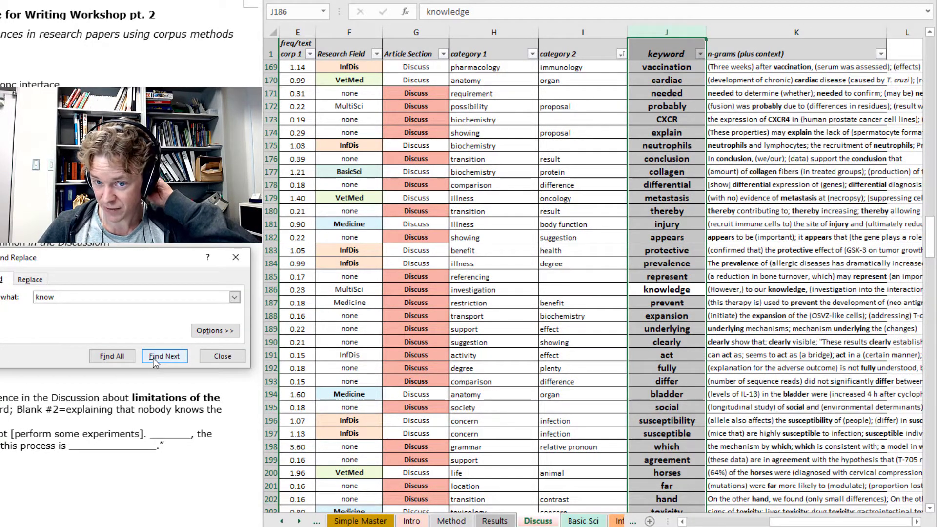
pyautogui.moveTo(190, 357)
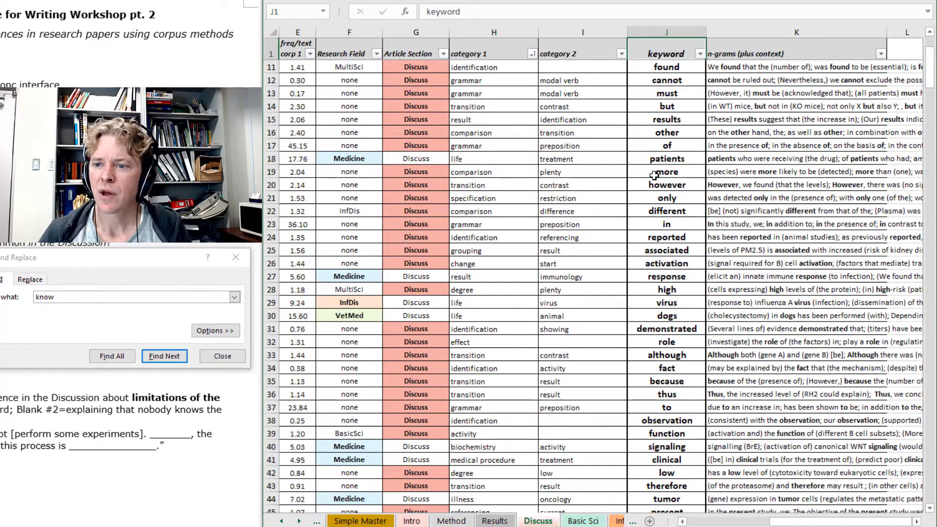
pyautogui.moveTo(555, 475)
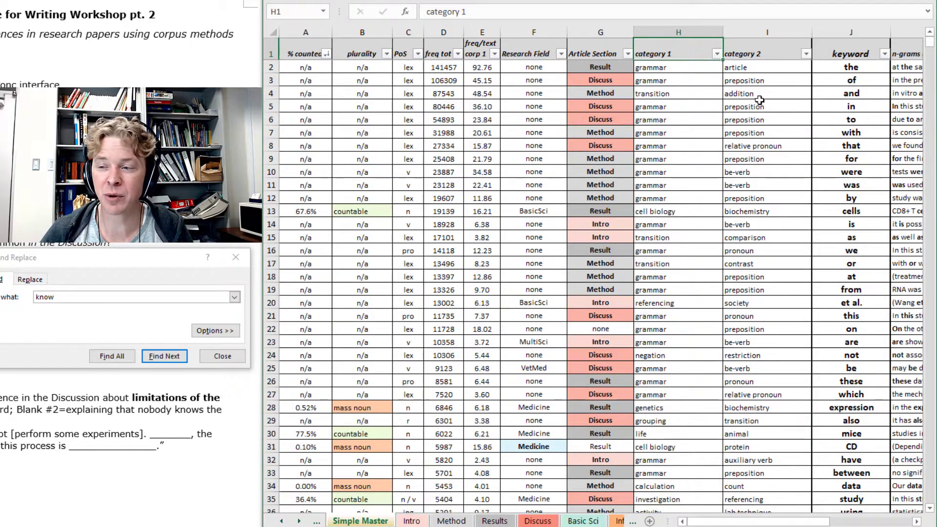
# Search the Simple Master keyword column for 'know', matching known, knowledge and unknown, then return to the top
pyautogui.click(850, 172)
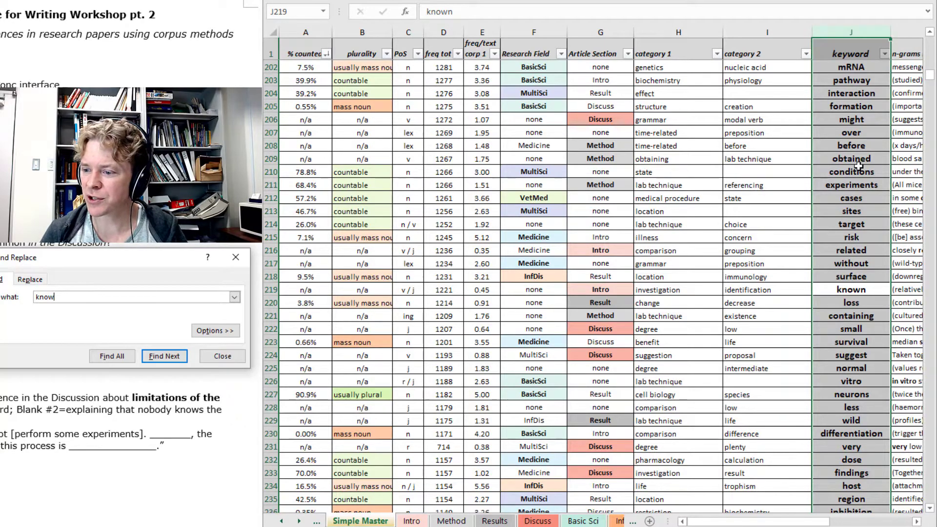
pyautogui.click(164, 355)
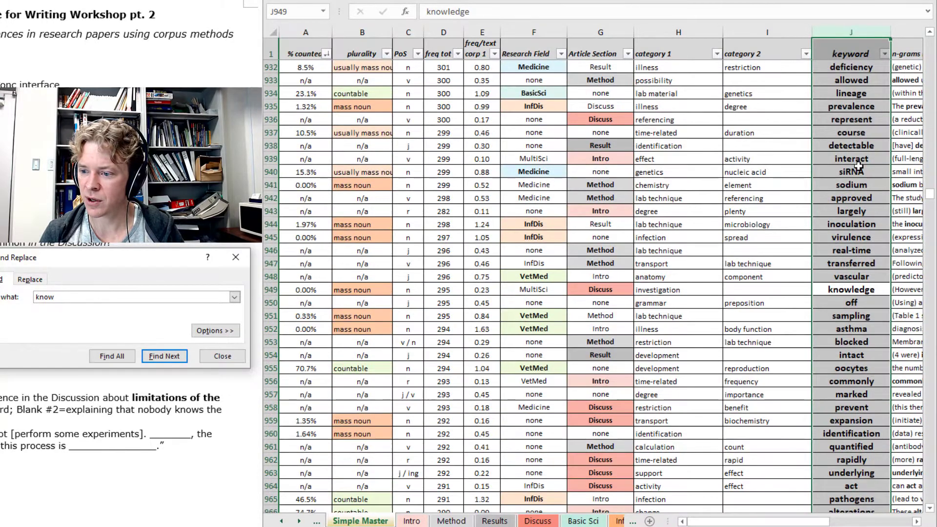
pyautogui.click(163, 355)
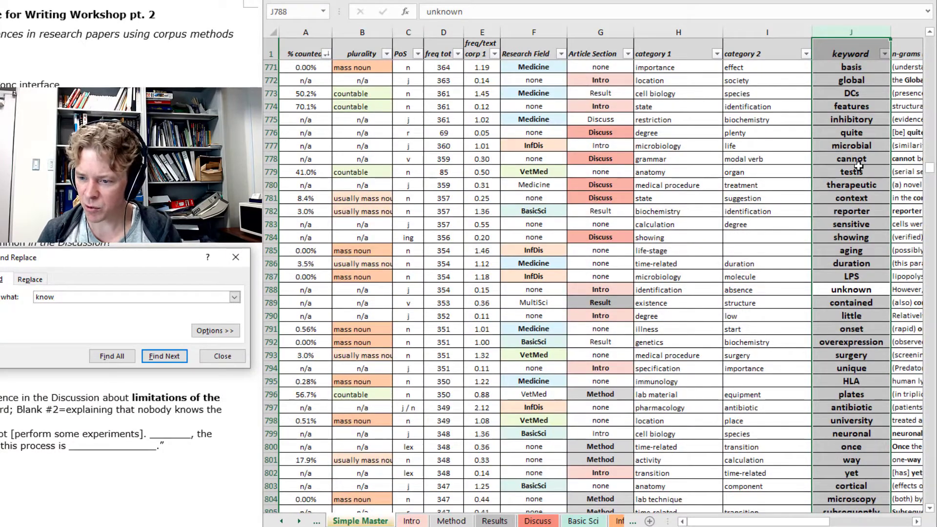
pyautogui.click(164, 355)
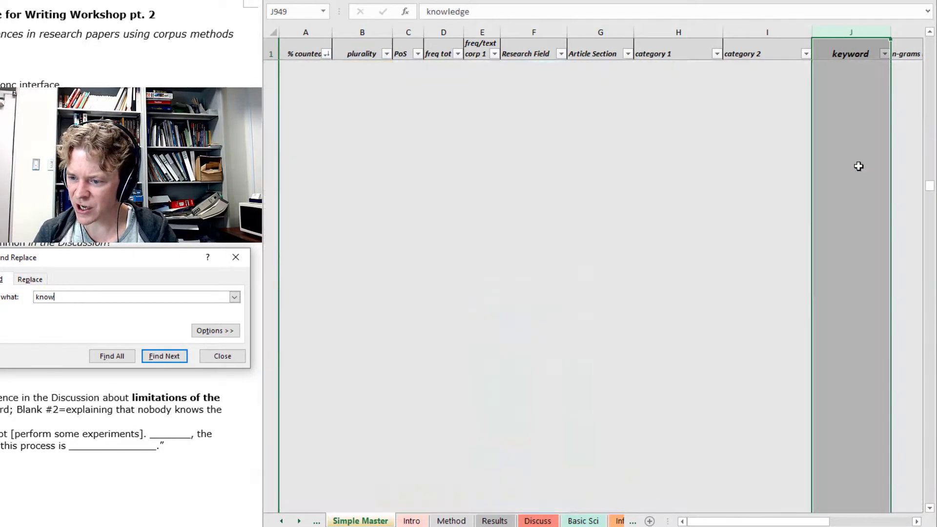
pyautogui.click(164, 356)
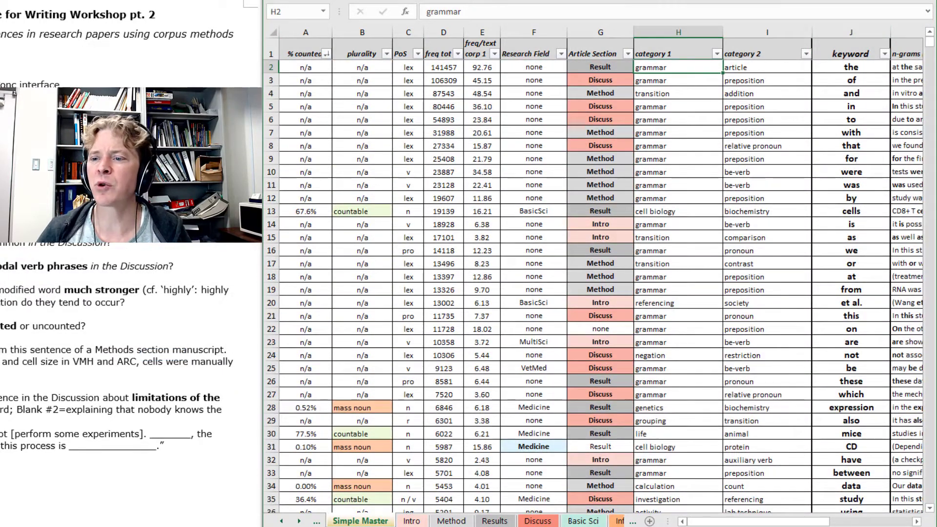
# Filter category 1 to show only identification and investigation keywords
pyautogui.click(696, 52)
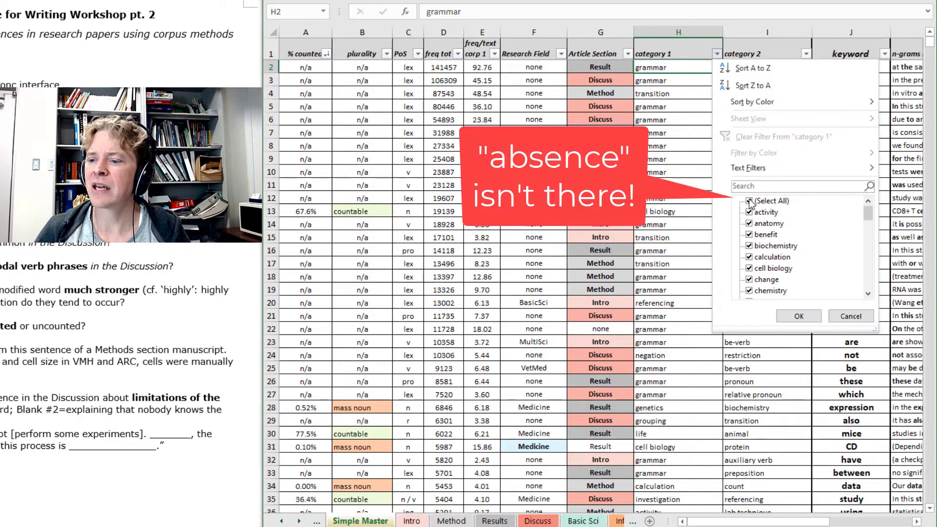
pyautogui.click(750, 201)
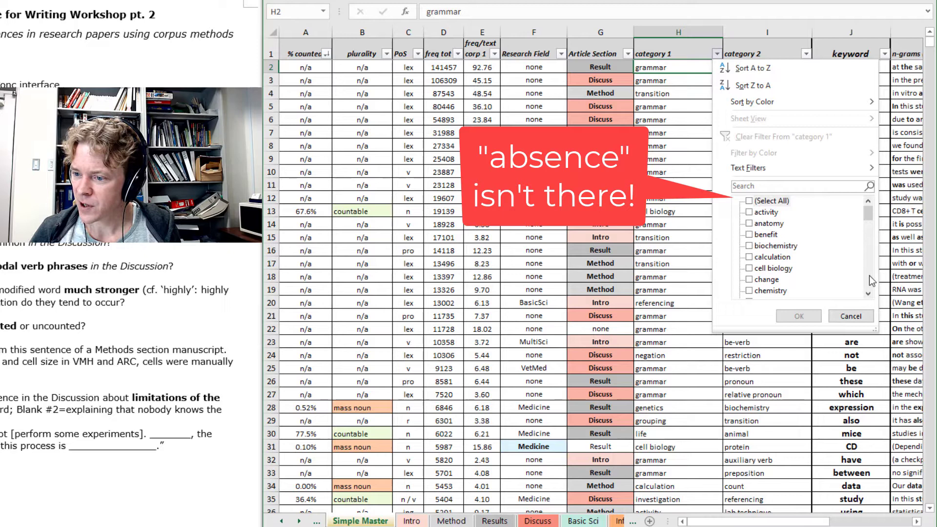
pyautogui.scroll(-3)
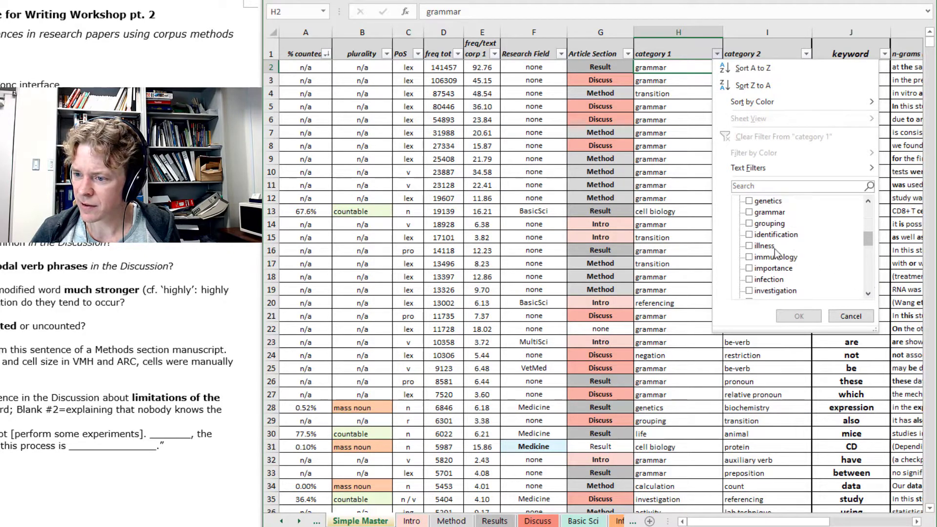
pyautogui.click(748, 235)
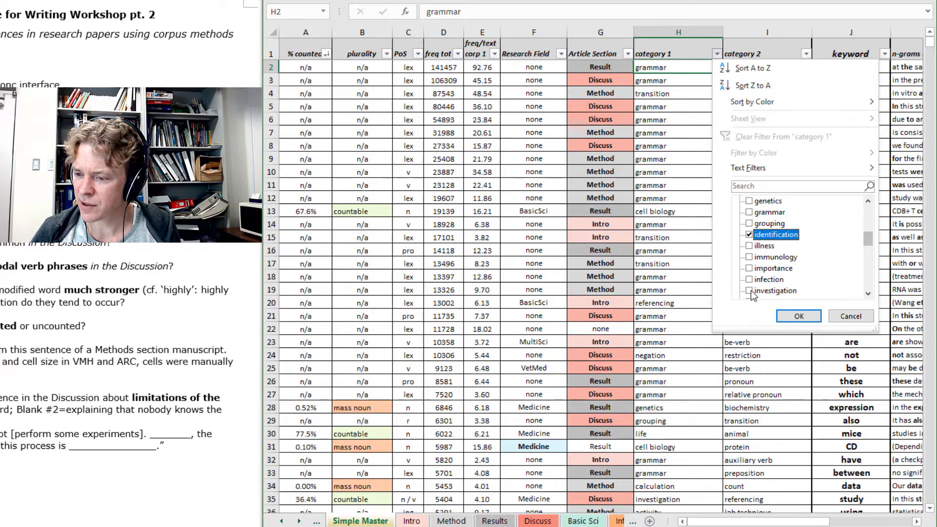
pyautogui.click(749, 291)
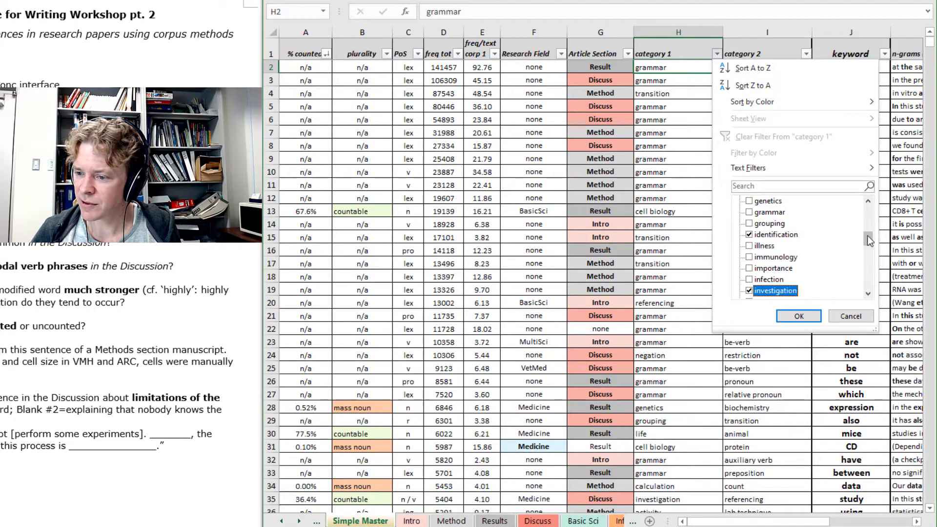
pyautogui.scroll(-3)
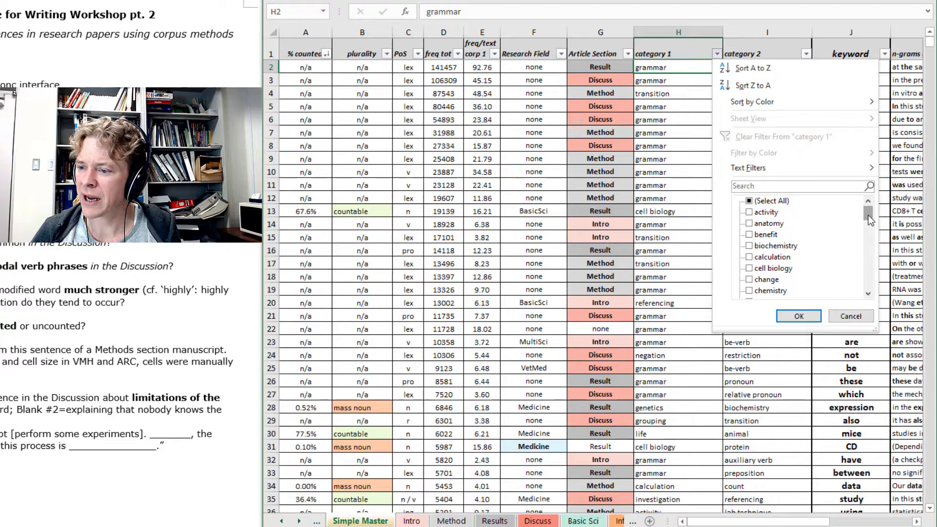
pyautogui.moveTo(836, 287)
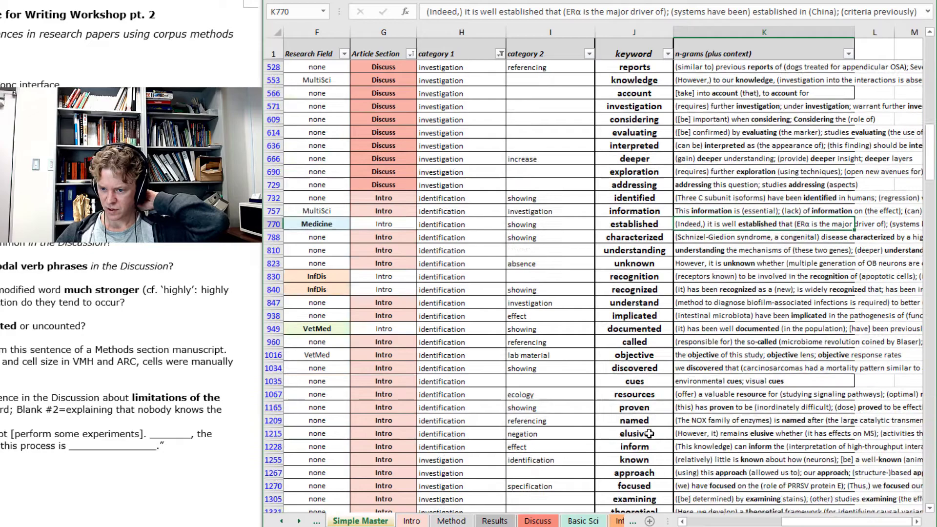
# Select the implicated keyword in the filtered list and review its context phrases
pyautogui.click(634, 315)
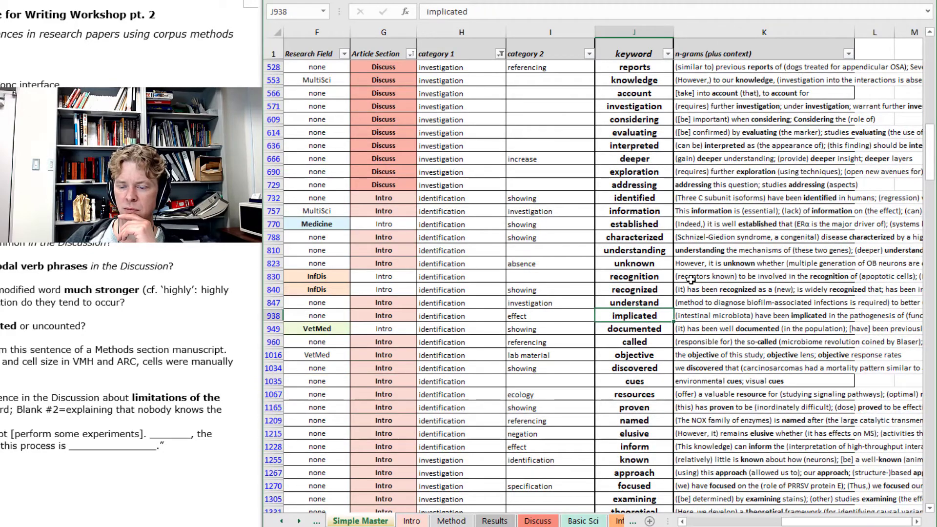
pyautogui.scroll(-3)
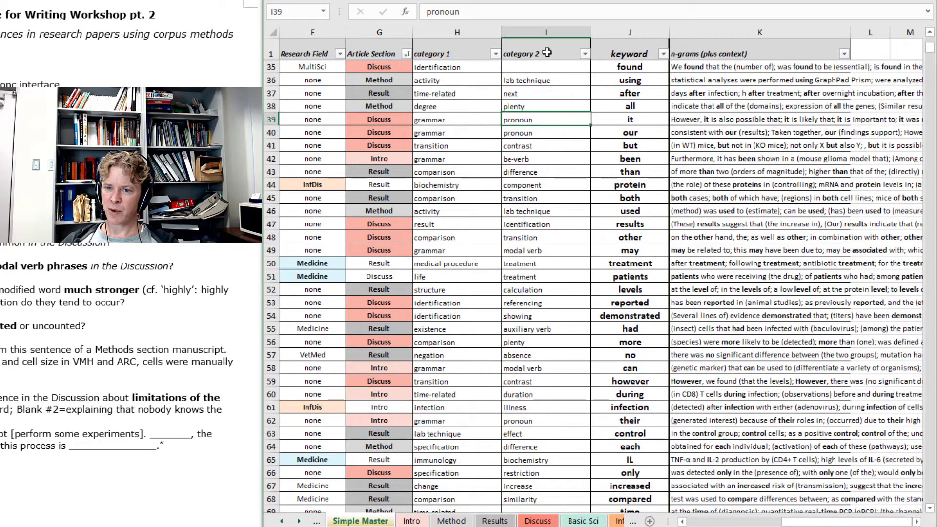
# Filter category 2 to show only the absence value
pyautogui.click(585, 53)
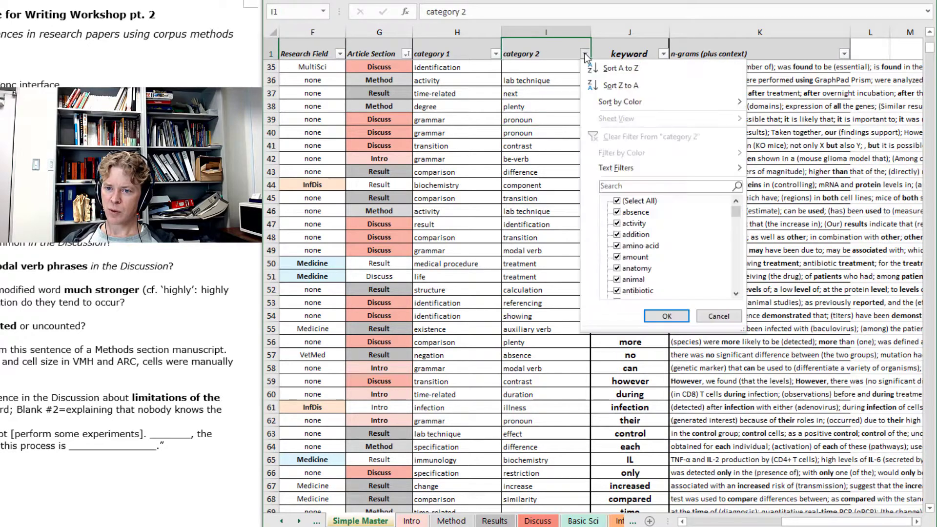
pyautogui.click(616, 201)
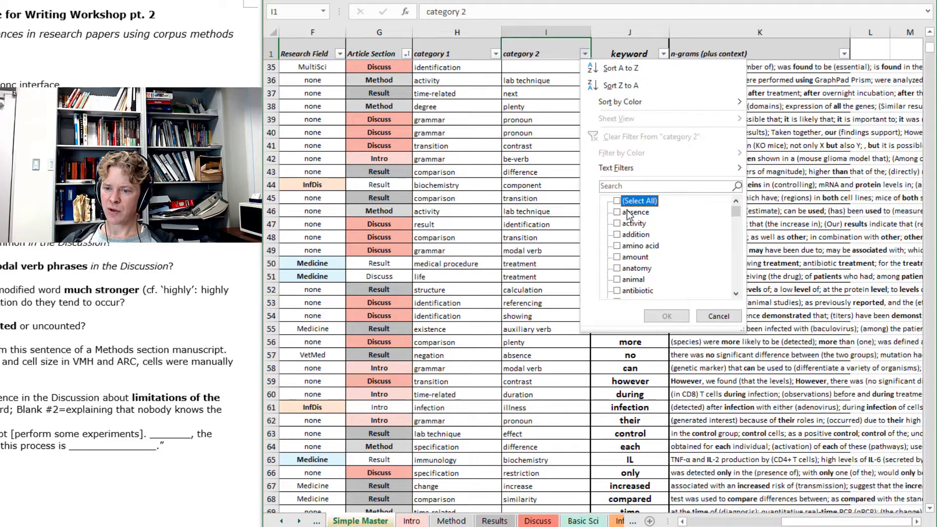
pyautogui.click(666, 315)
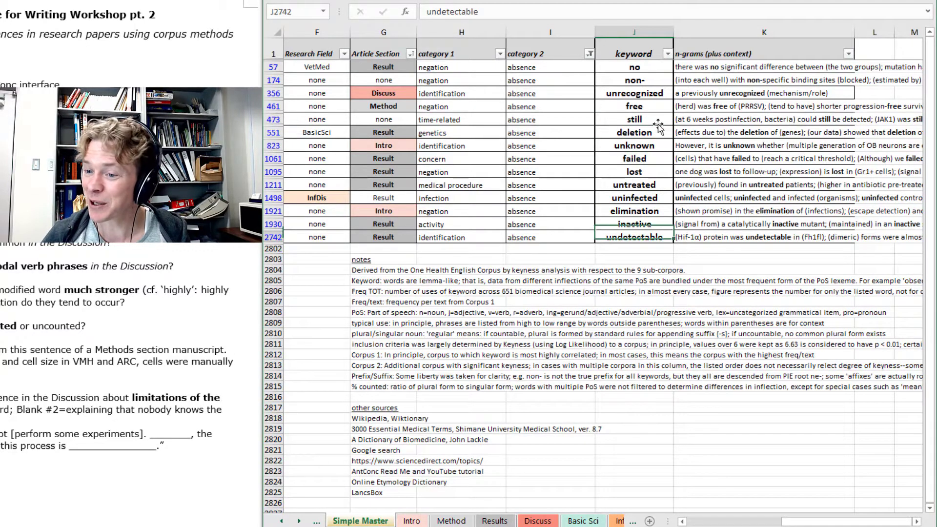
# Select the keyword 'still' in the absence-filtered list to view its context phrases
pyautogui.click(634, 119)
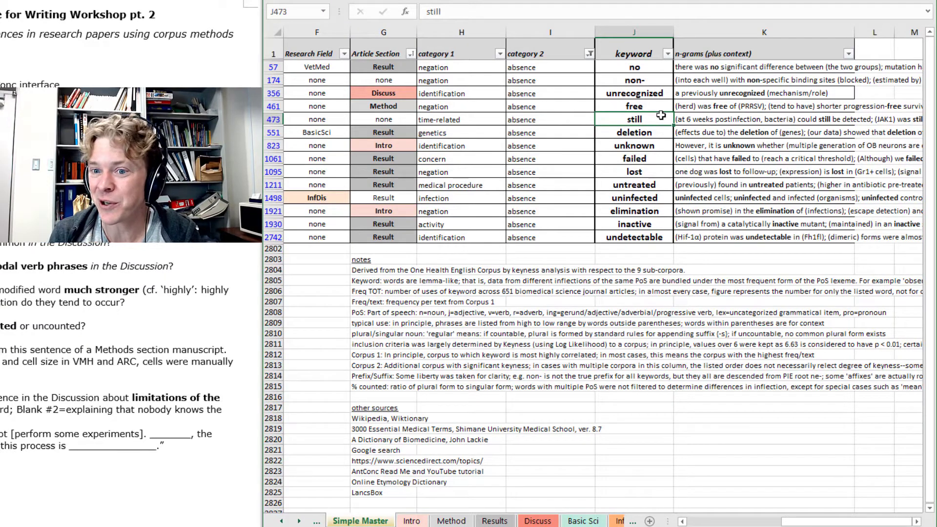
pyautogui.moveTo(159, 425)
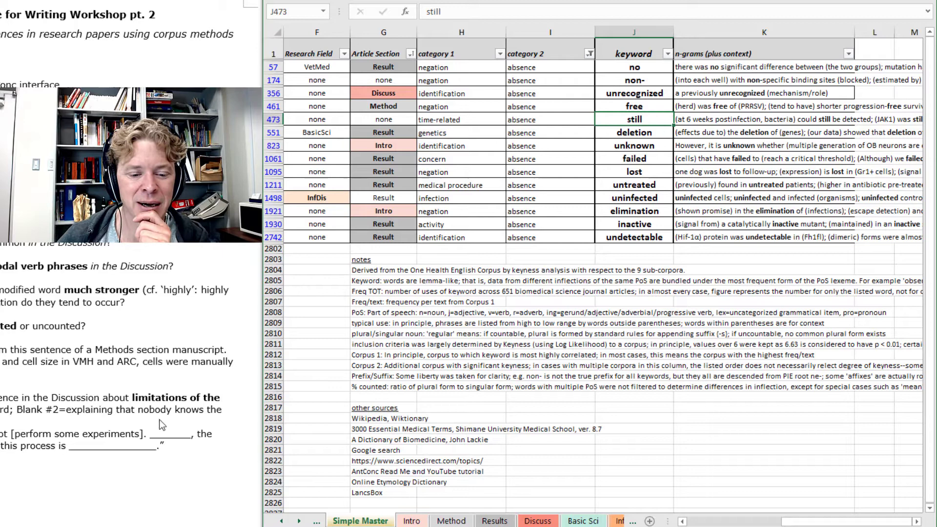